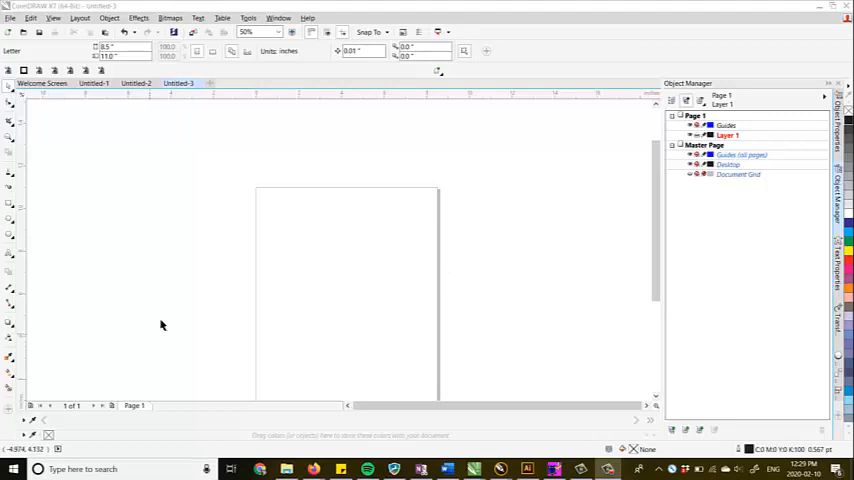
pyautogui.moveTo(250, 236)
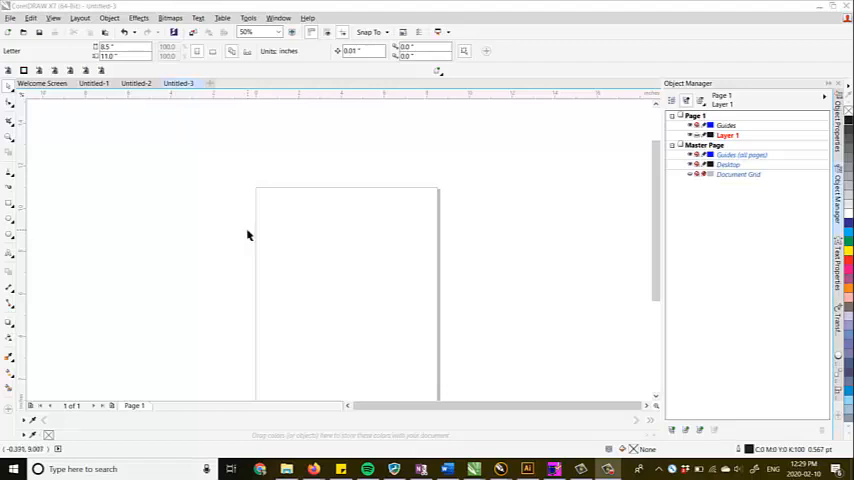
pyautogui.moveTo(416, 224)
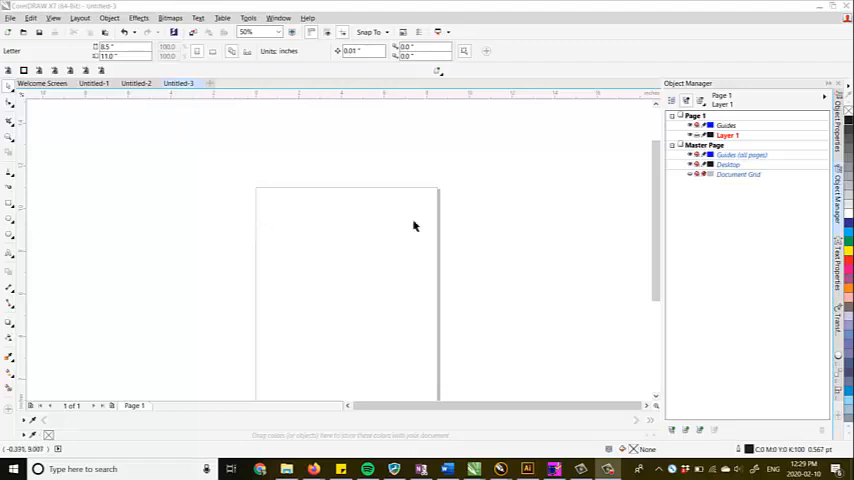
# Draw a square on the page and move it onto the Guides layer.
pyautogui.scroll(-3)
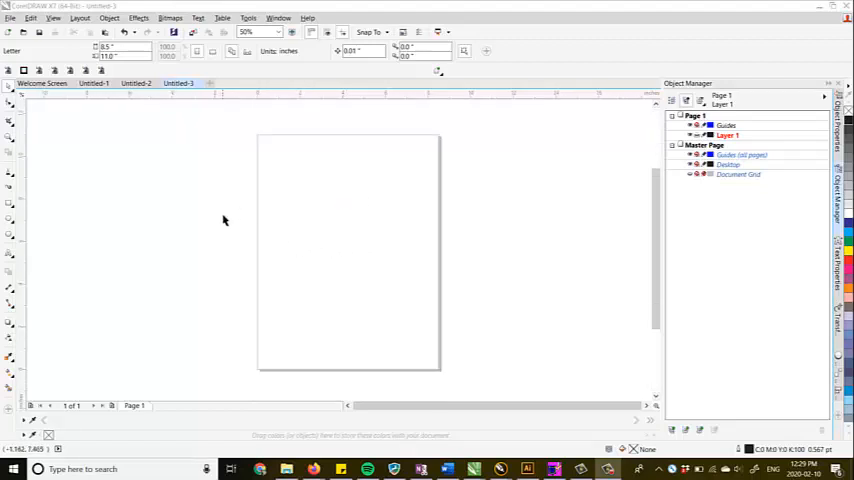
pyautogui.moveTo(220, 224)
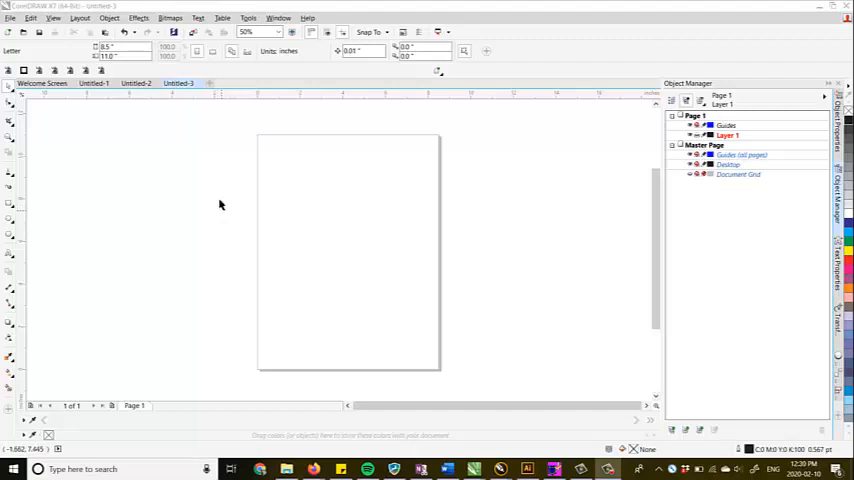
pyautogui.moveTo(204, 144)
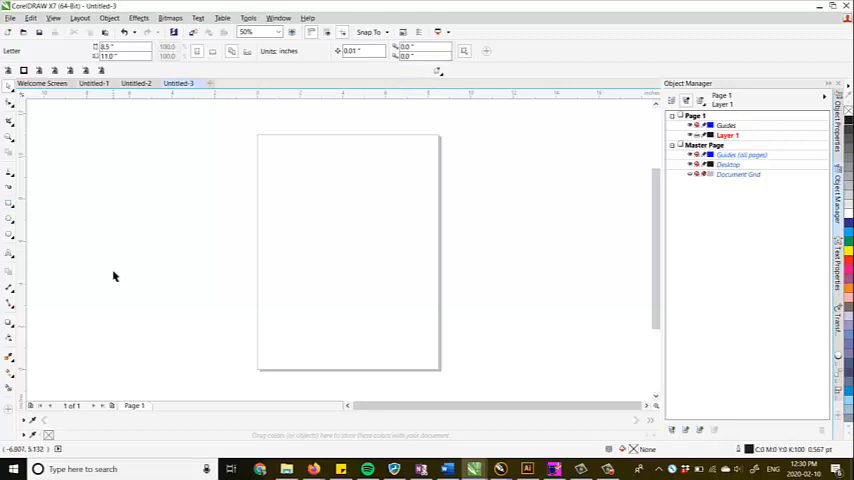
pyautogui.moveTo(504, 262)
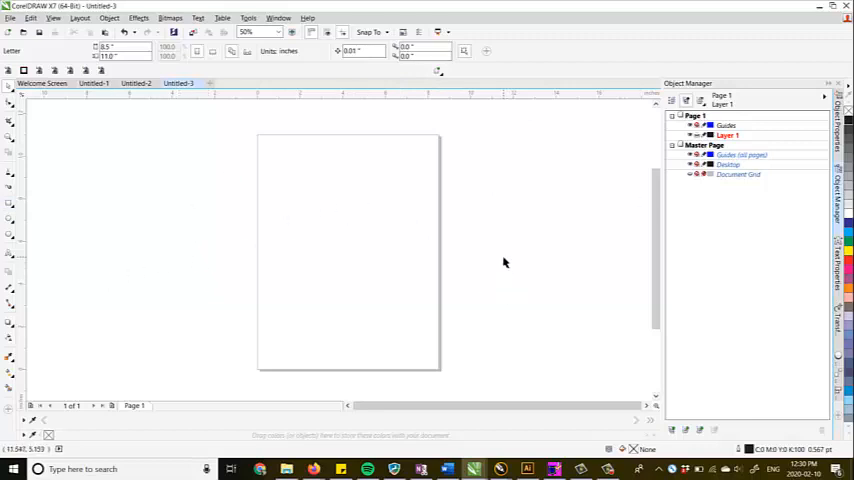
pyautogui.moveTo(522, 192)
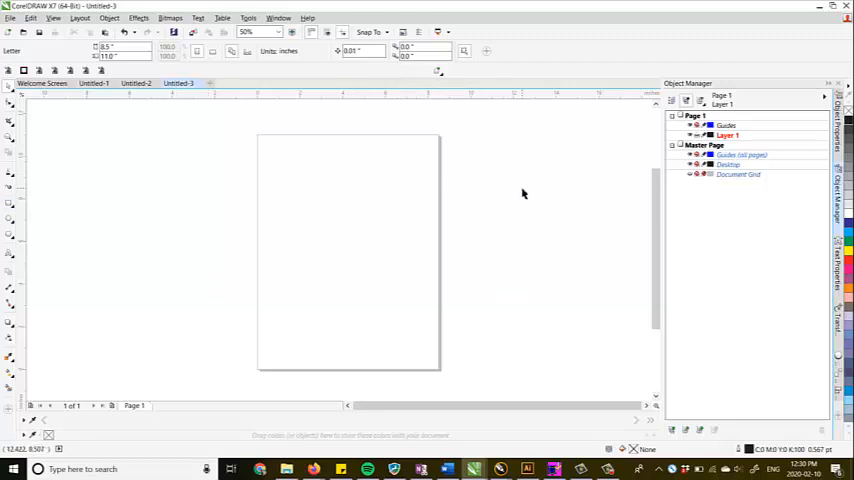
pyautogui.moveTo(506, 130)
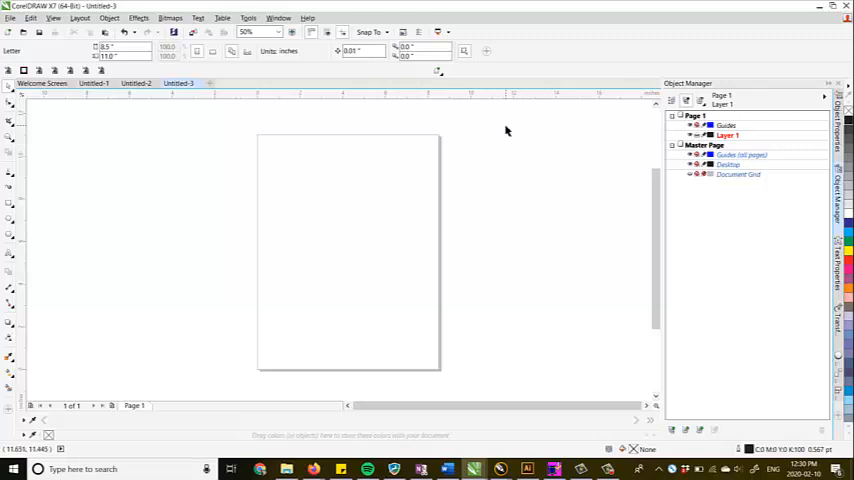
pyautogui.moveTo(504, 124)
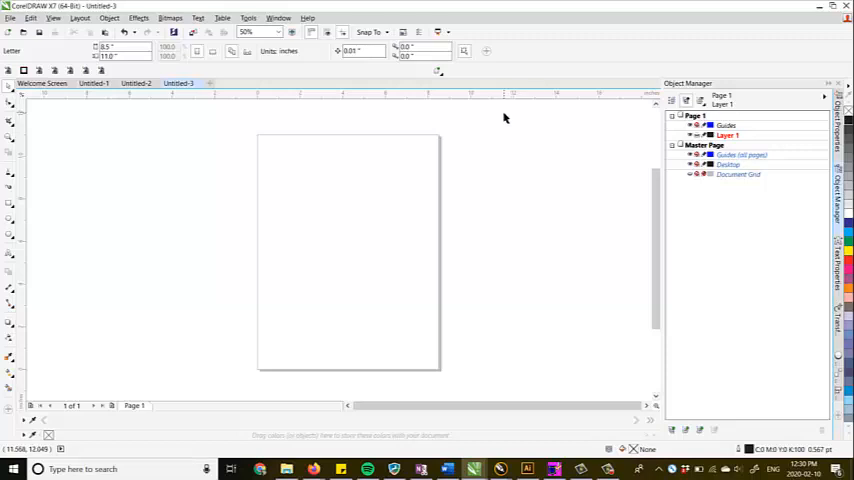
pyautogui.moveTo(444, 314)
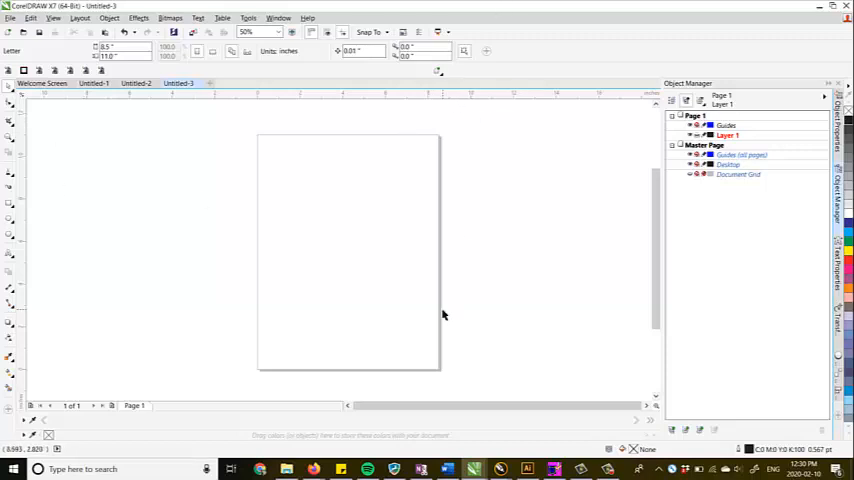
pyautogui.moveTo(336, 150)
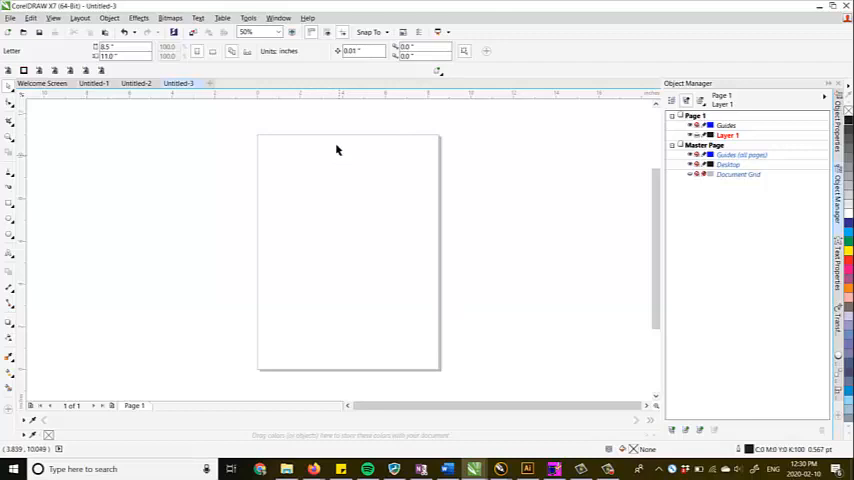
pyautogui.moveTo(316, 152)
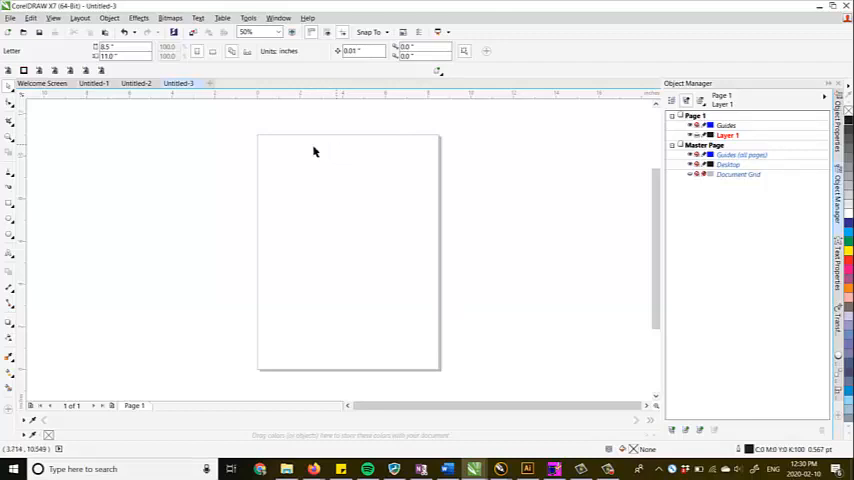
pyautogui.moveTo(330, 216)
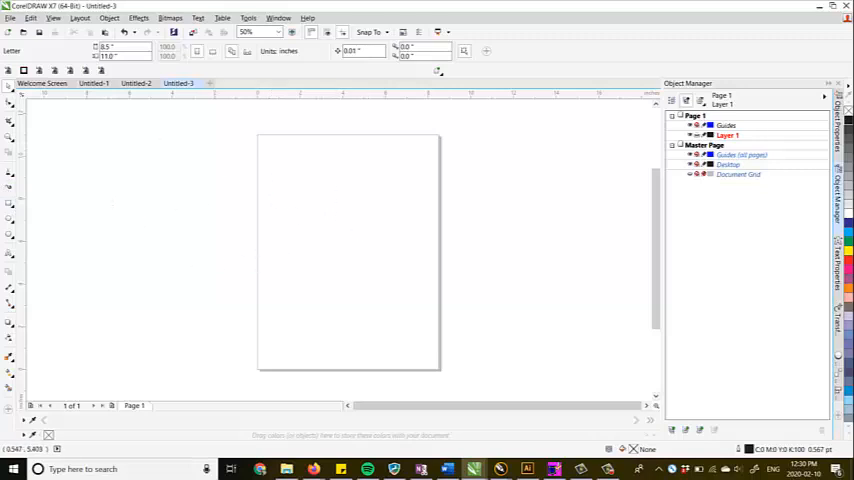
pyautogui.moveTo(10, 204)
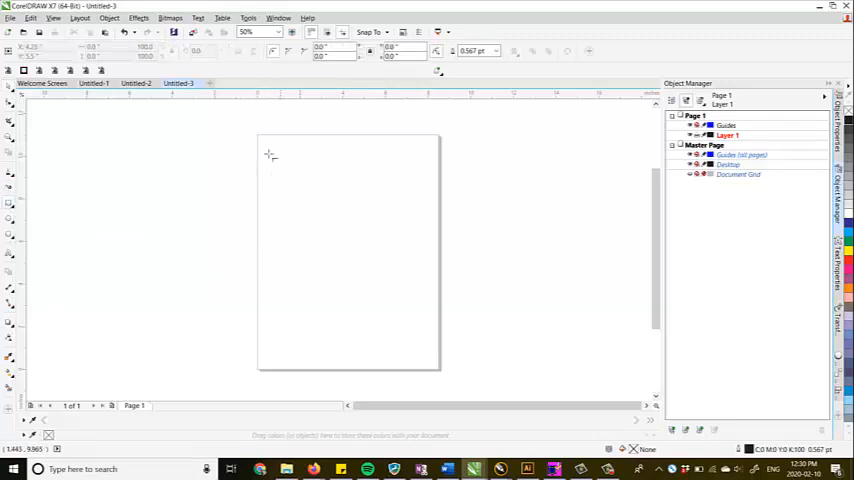
pyautogui.moveTo(266, 152); pyautogui.dragTo(324, 208)
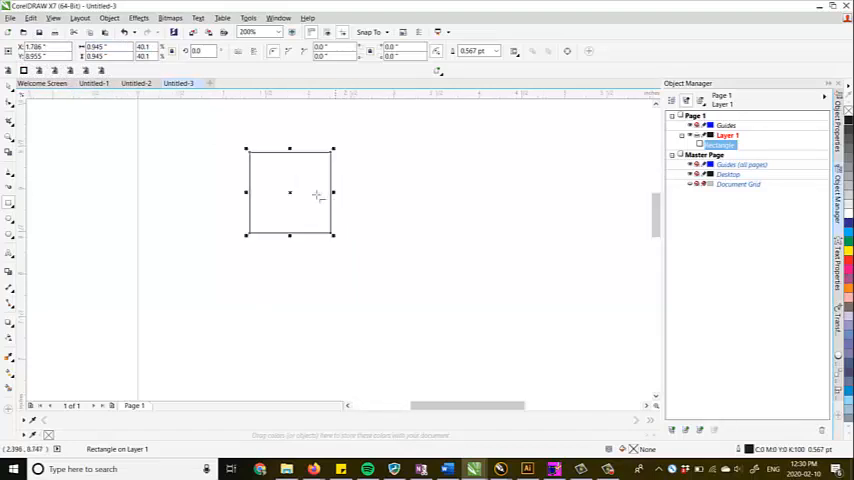
pyautogui.moveTo(144, 138)
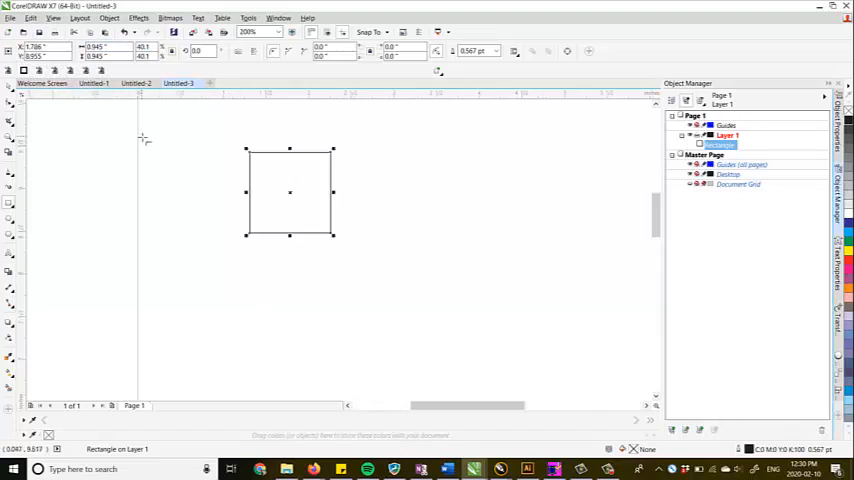
pyautogui.press('ctrl+x')
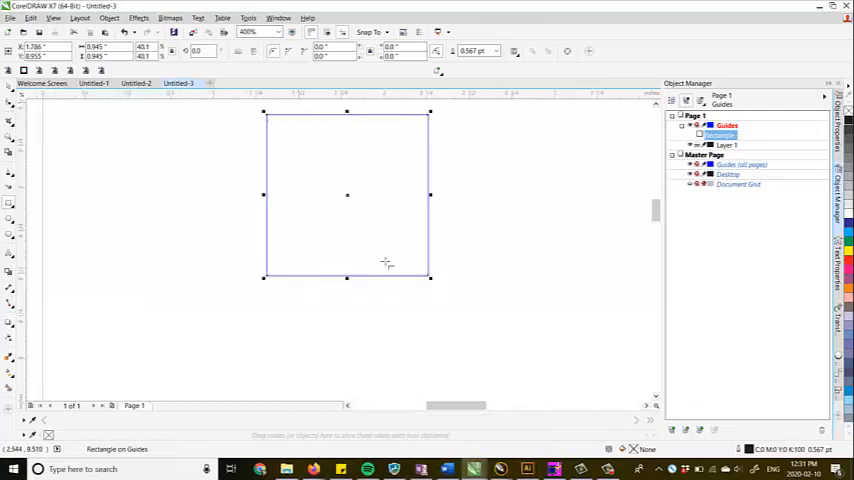
pyautogui.moveTo(636, 168)
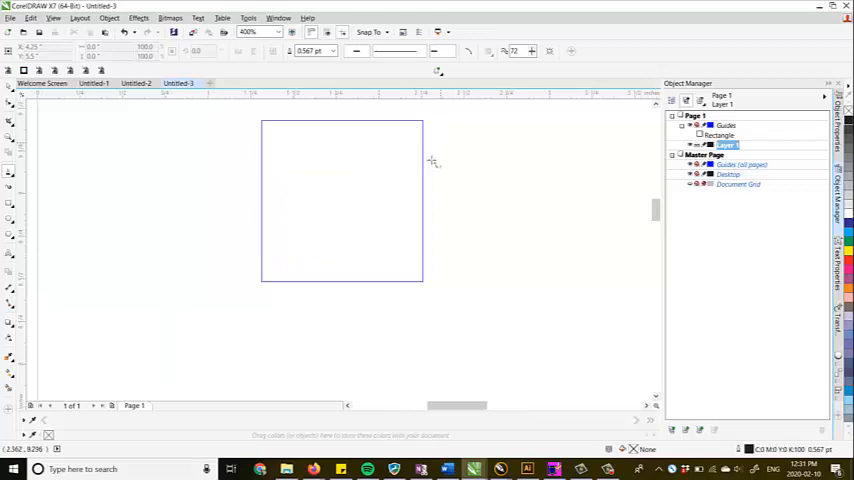
pyautogui.moveTo(384, 136)
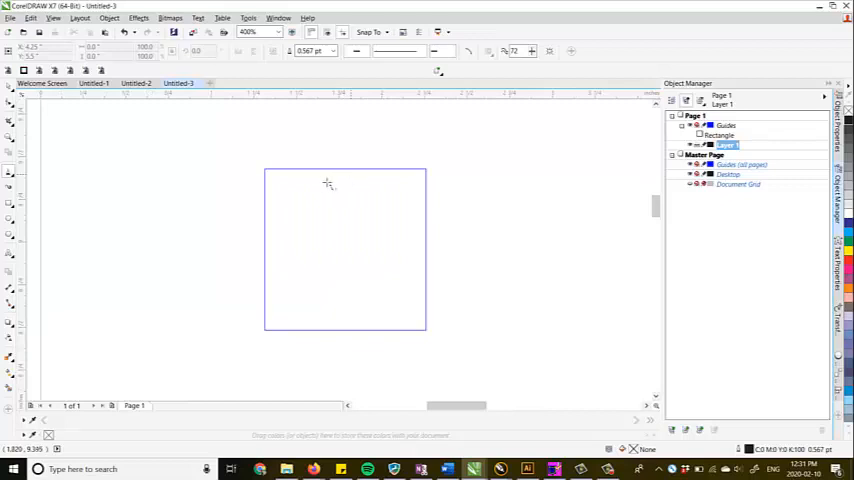
pyautogui.moveTo(388, 180)
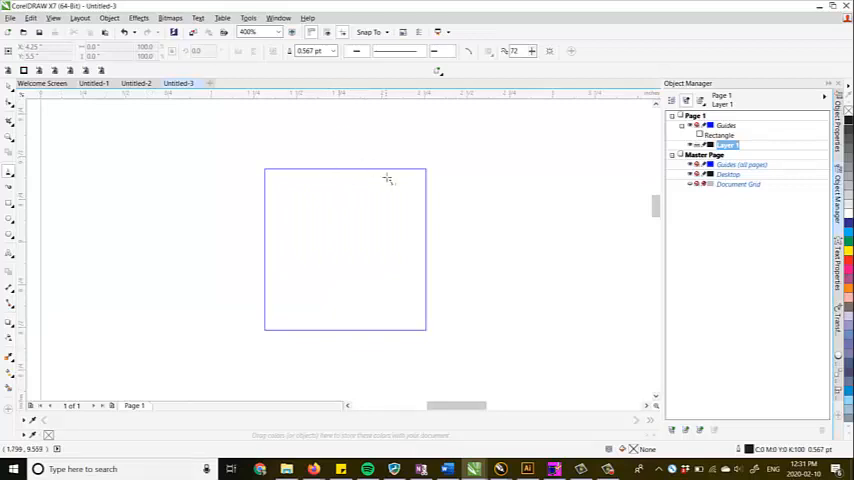
pyautogui.moveTo(336, 204)
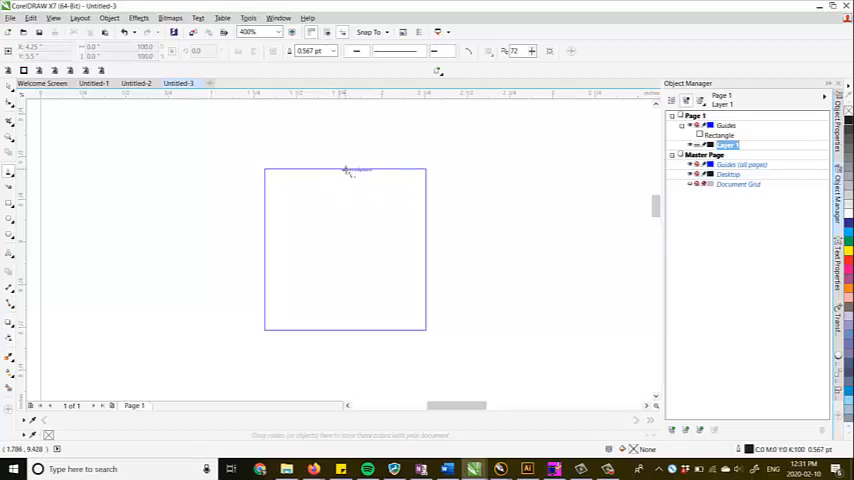
# Trace the guide square's top edge and continue the outline to the next corner.
pyautogui.moveTo(344, 170); pyautogui.dragTo(430, 172)
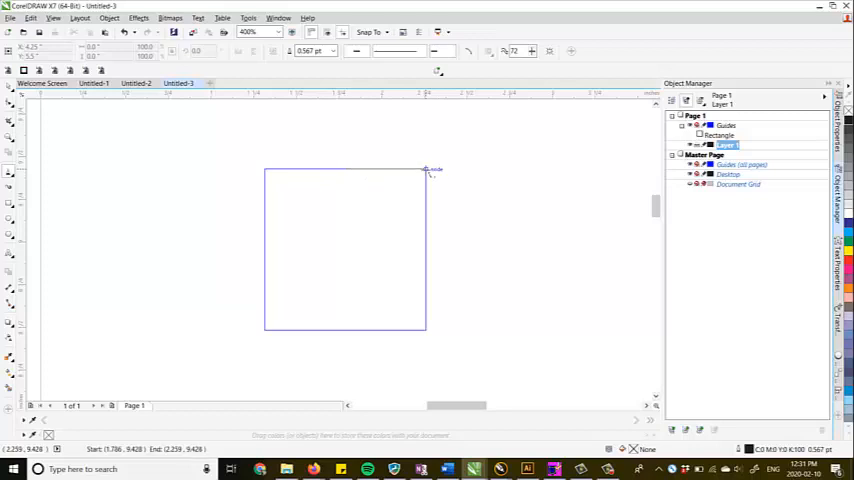
pyautogui.moveTo(424, 170); pyautogui.dragTo(364, 216)
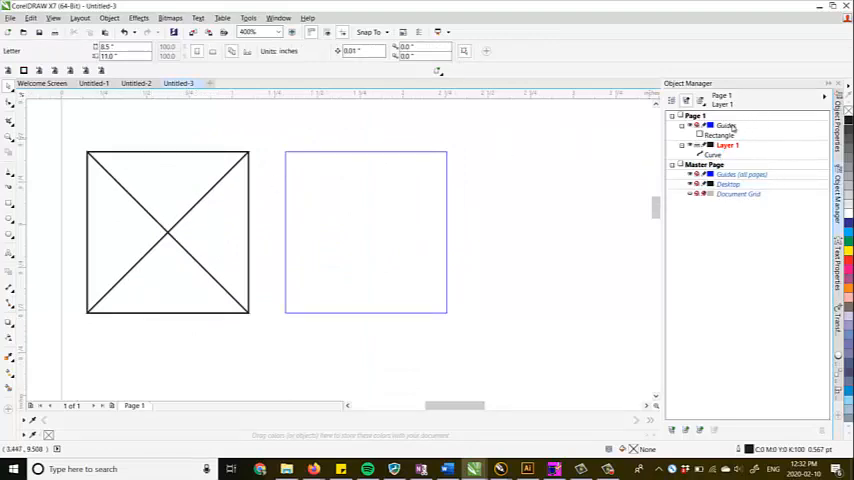
# Make Guides the active layer and draw a band across the top of the guide square.
pyautogui.click(726, 126)
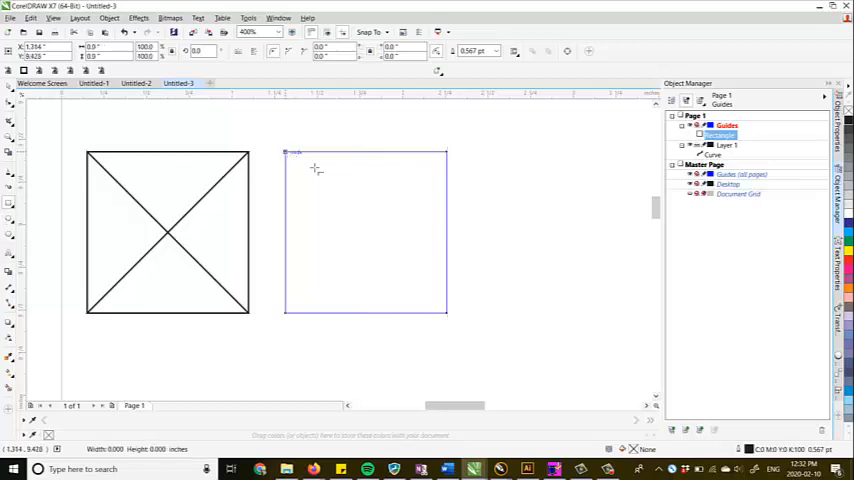
pyautogui.moveTo(448, 312); pyautogui.dragTo(448, 240)
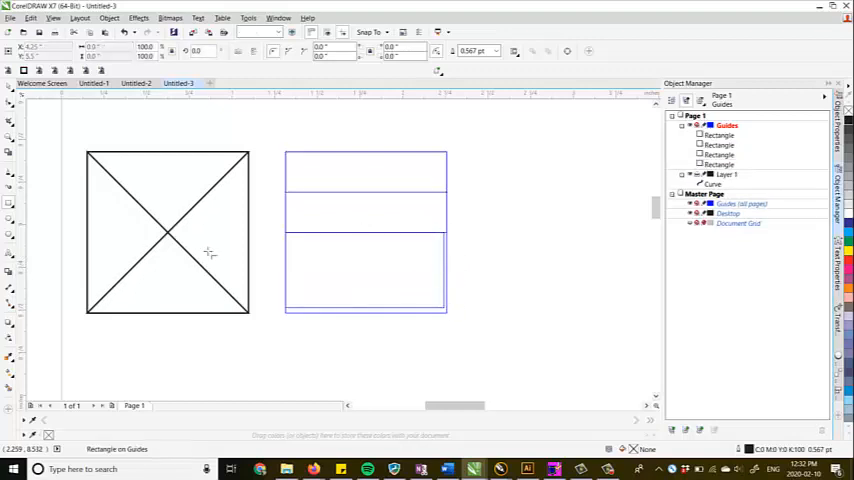
pyautogui.press('ctrl+z')
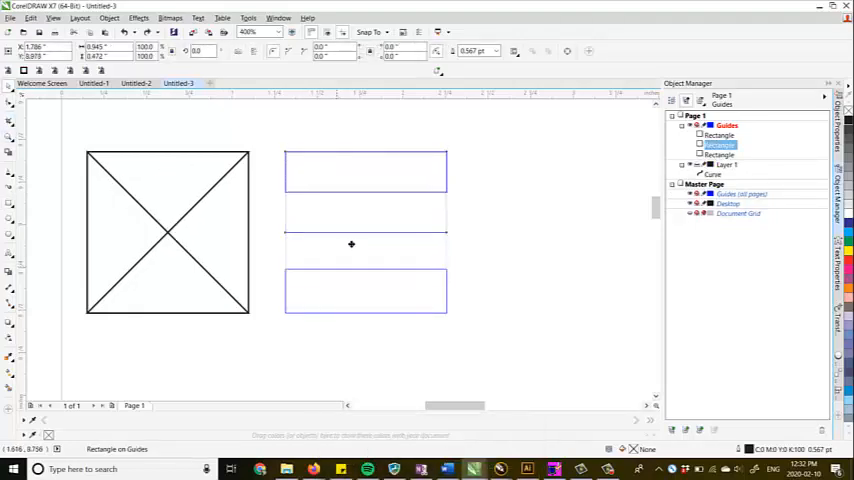
pyautogui.press('ctrl+z')
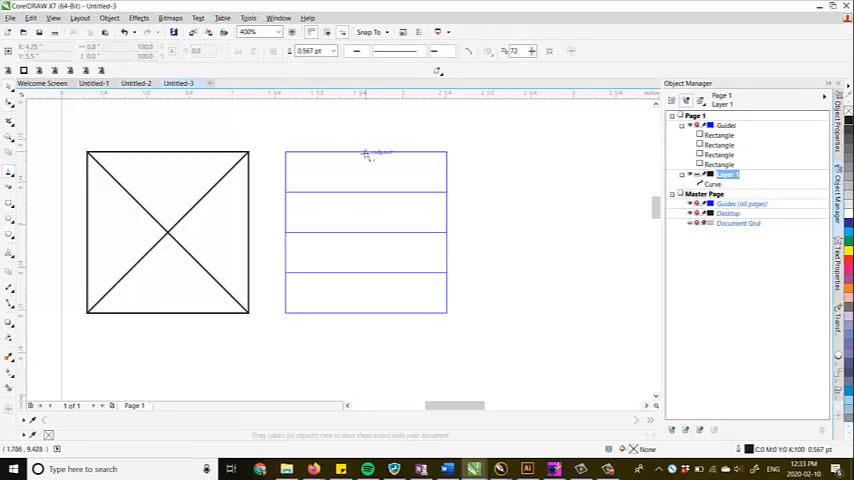
# Start tracing the zigzag line across the banded guide square.
pyautogui.moveTo(288, 154); pyautogui.dragTo(432, 196)
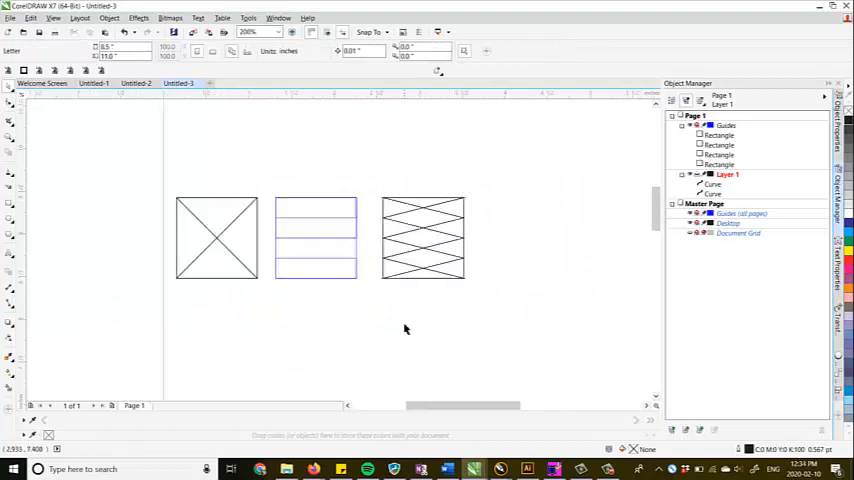
pyautogui.moveTo(584, 240)
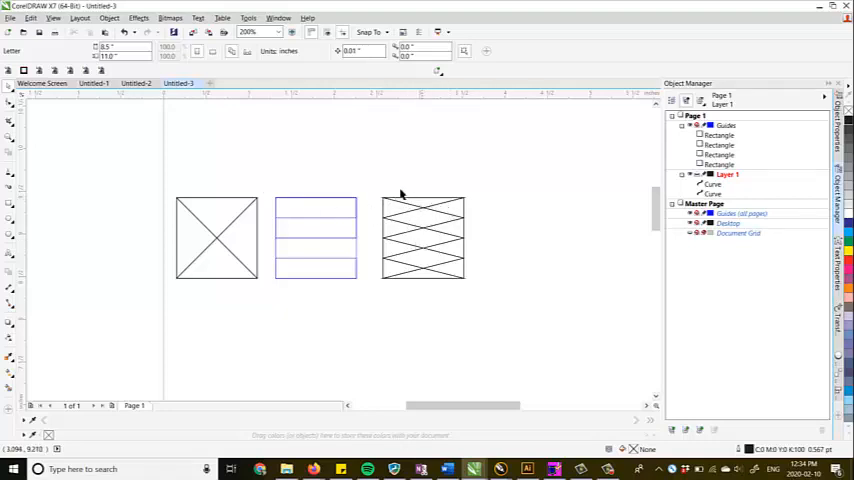
# Export the selected double-W shape as DXF with _TEST appended to the file name.
pyautogui.click(420, 236)
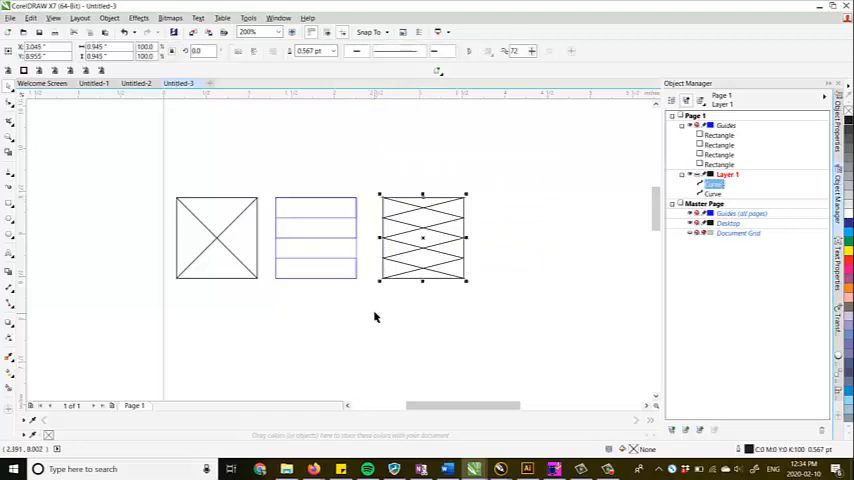
pyautogui.click(12, 18)
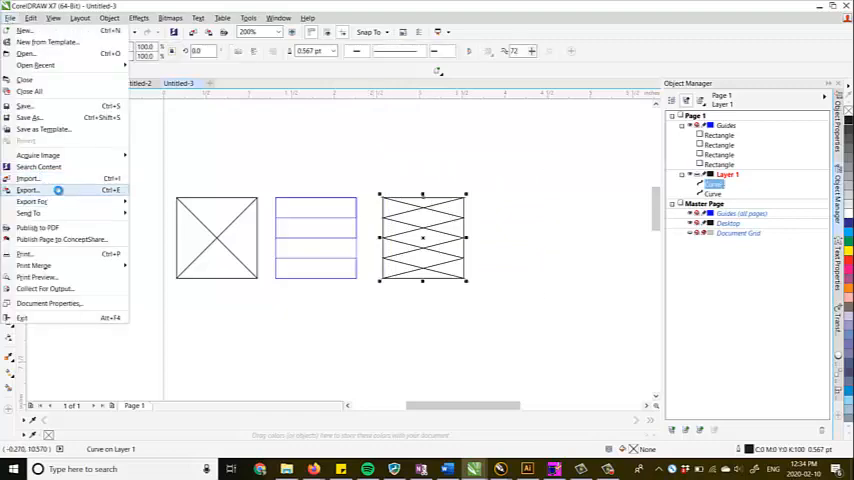
pyautogui.click(28, 190)
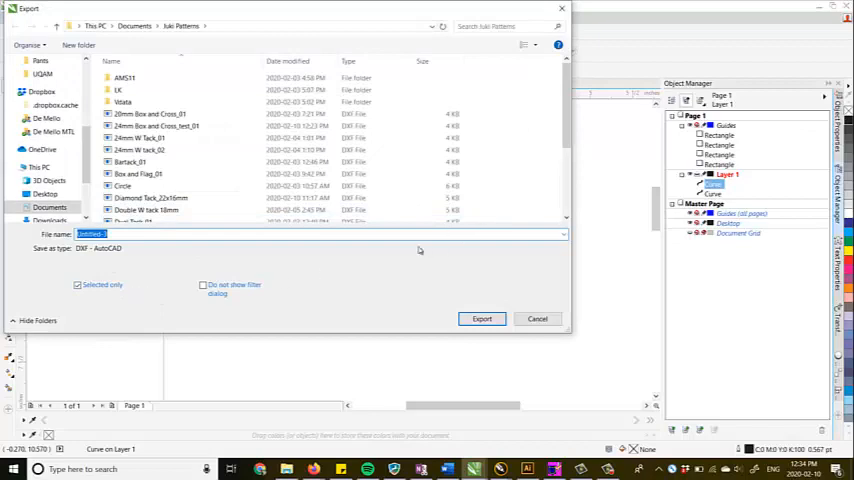
pyautogui.moveTo(310, 276)
pyautogui.write('Double Double U_01')
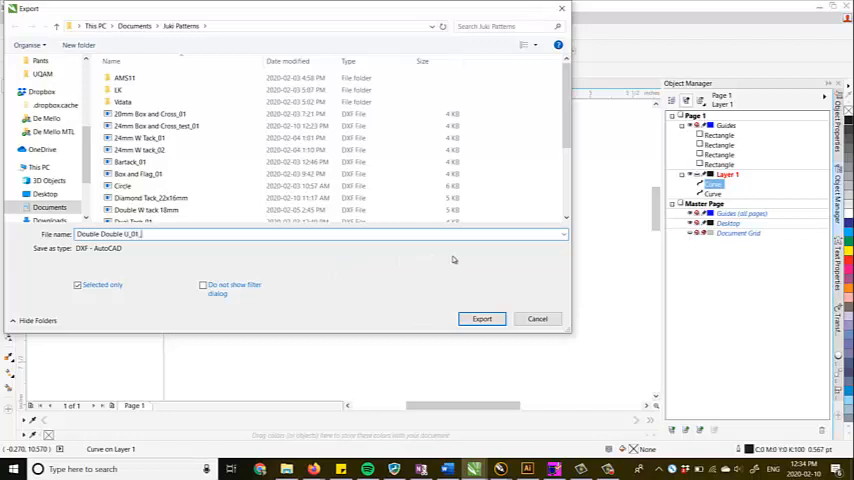
pyautogui.write('_TEST')
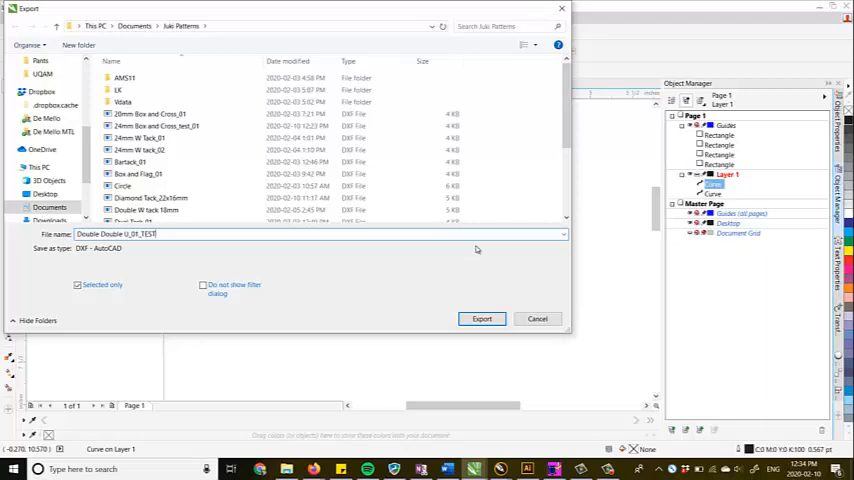
pyautogui.click(482, 318)
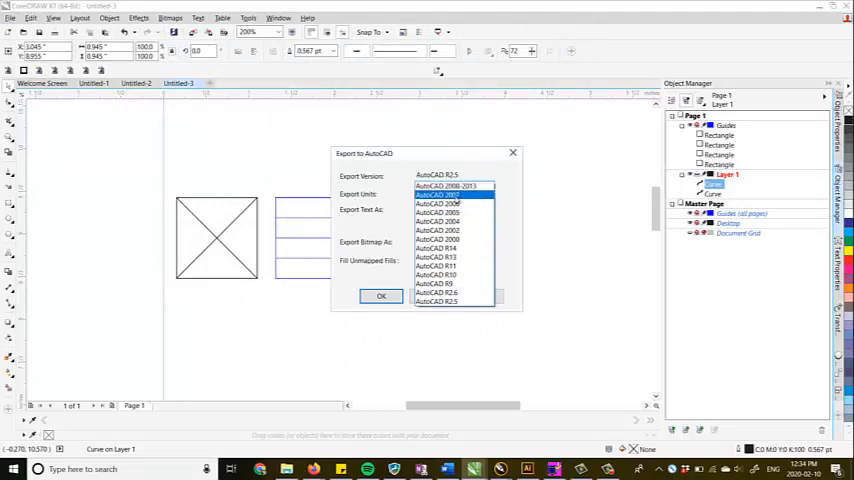
# Choose the AutoCAD version, confirm the export, and decline storing previous pattern data.
pyautogui.click(450, 300)
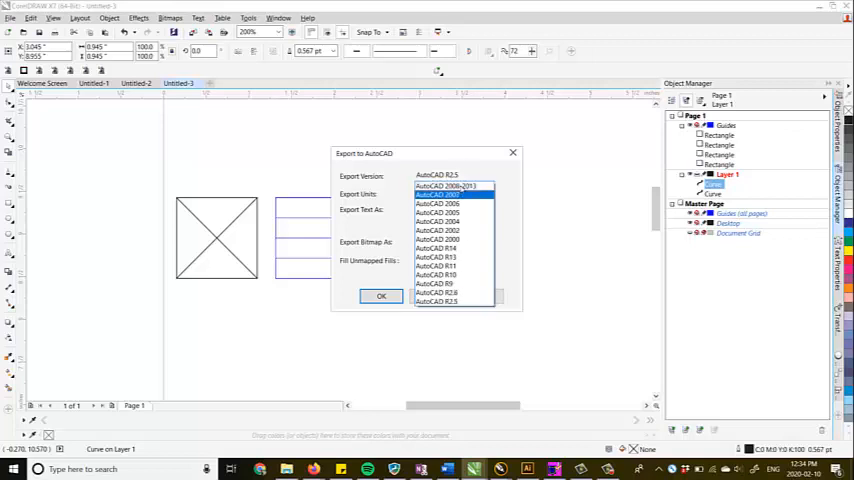
pyautogui.click(452, 256)
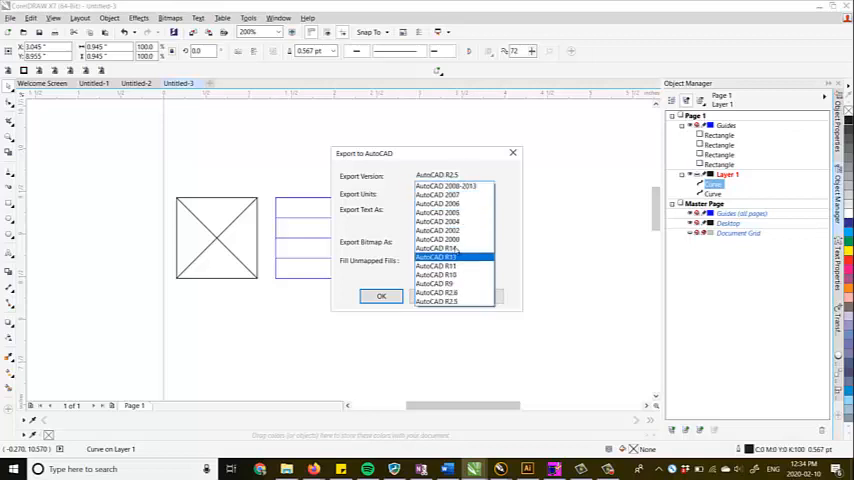
pyautogui.click(452, 230)
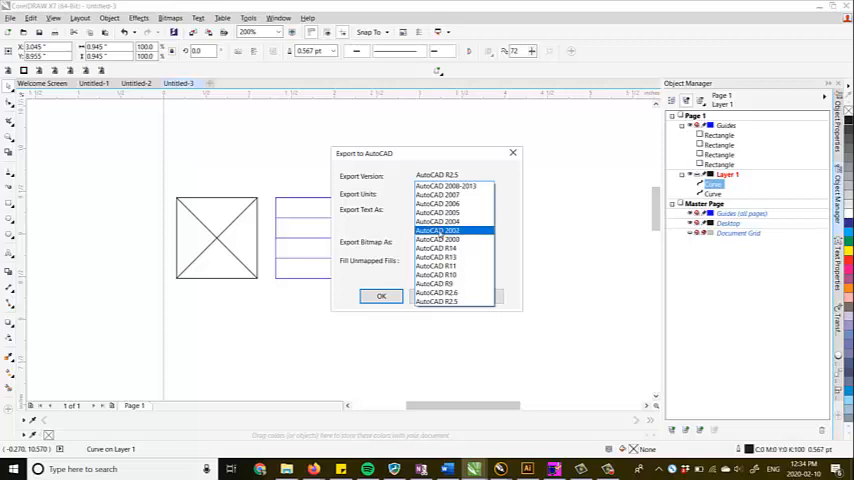
pyautogui.click(438, 220)
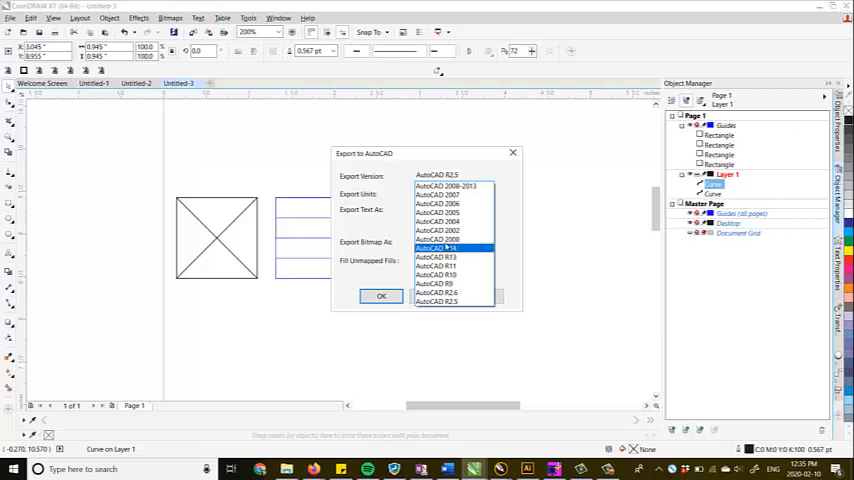
pyautogui.click(436, 300)
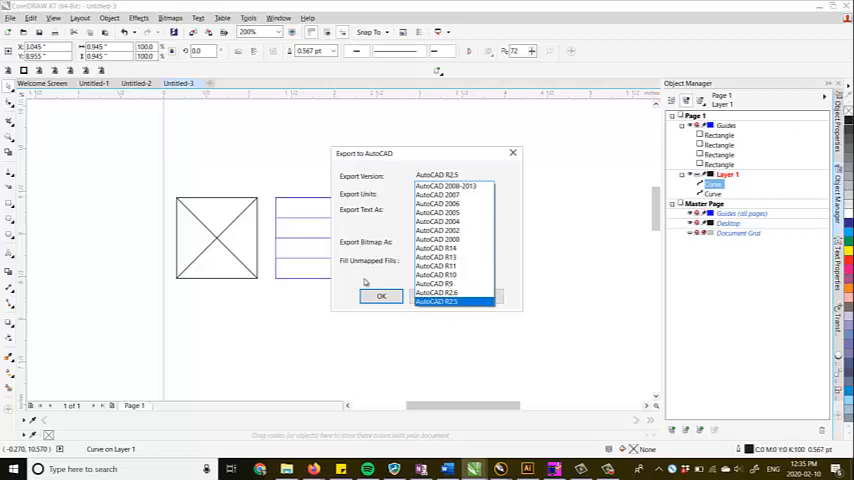
pyautogui.click(436, 300)
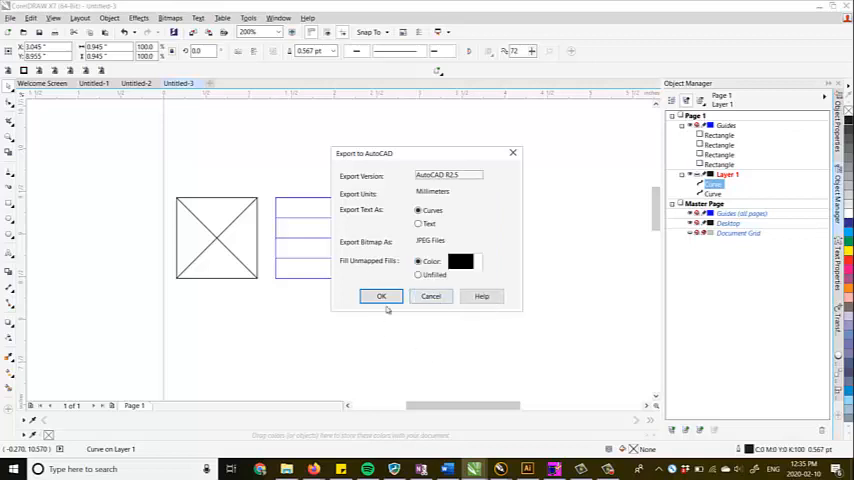
pyautogui.click(380, 296)
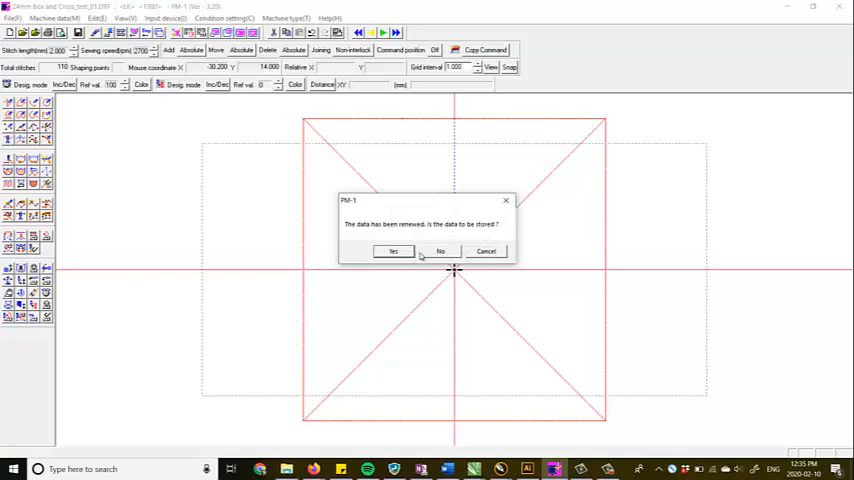
pyautogui.click(392, 252)
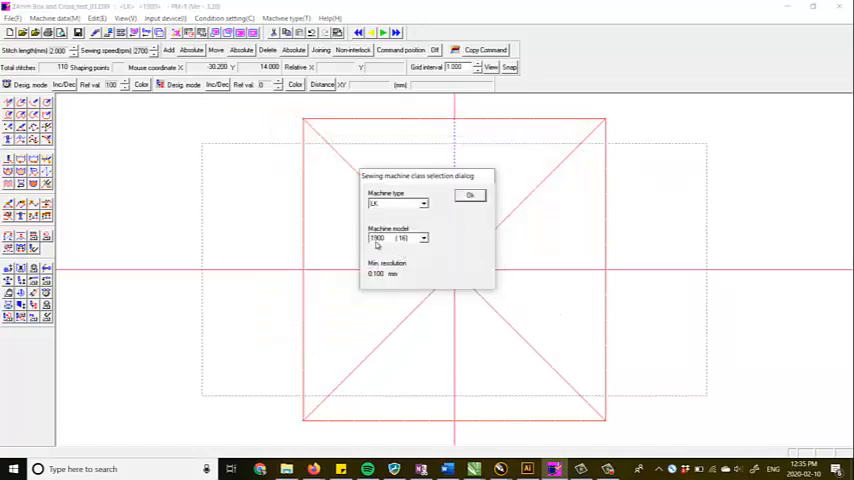
# Pick the required machine model from the list and confirm the machine class selection.
pyautogui.click(424, 238)
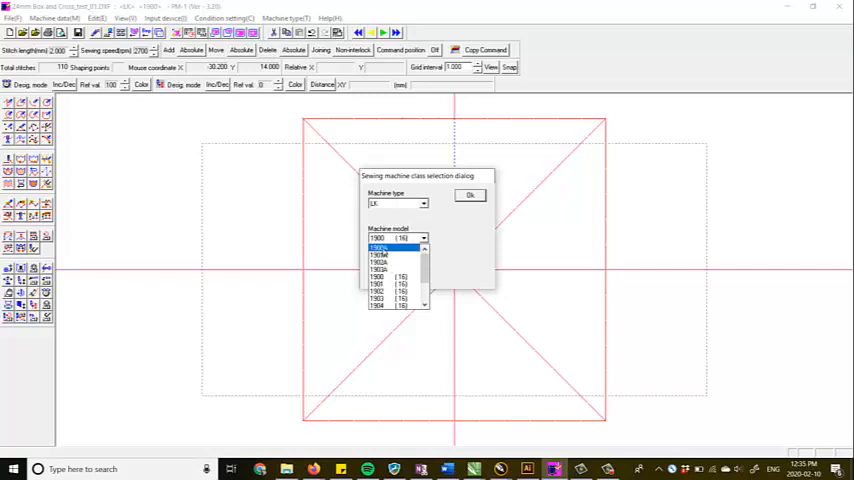
pyautogui.click(390, 254)
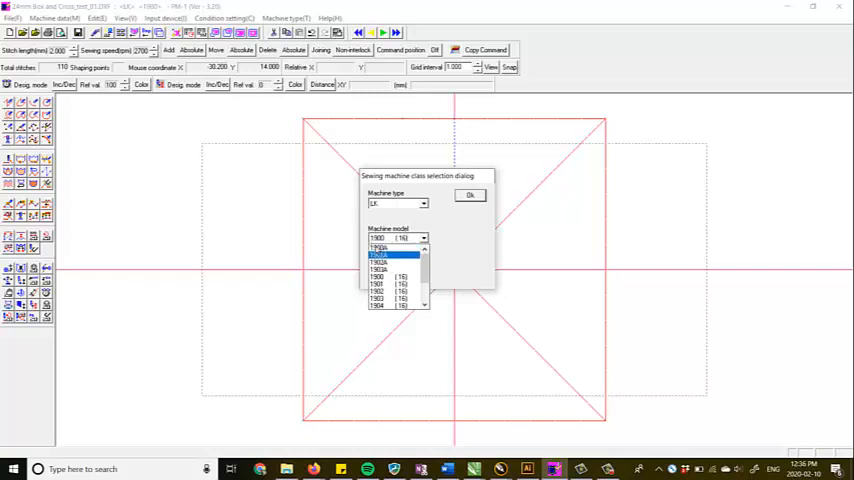
pyautogui.click(390, 238)
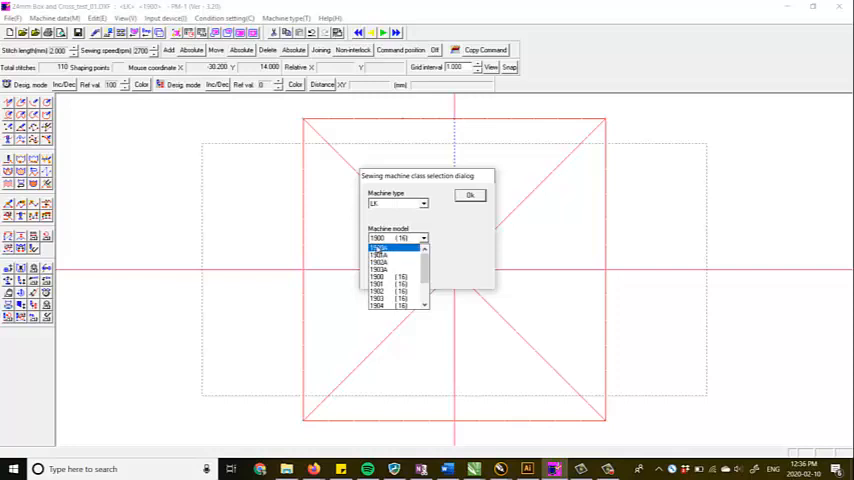
pyautogui.click(390, 254)
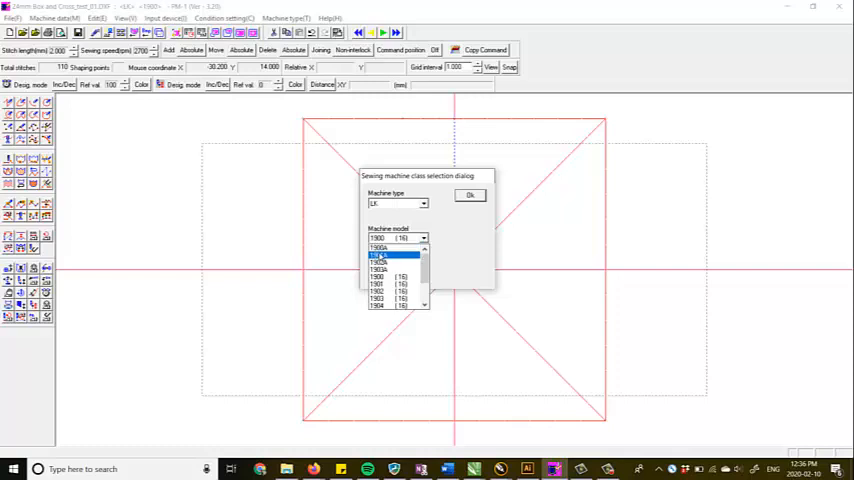
pyautogui.click(390, 238)
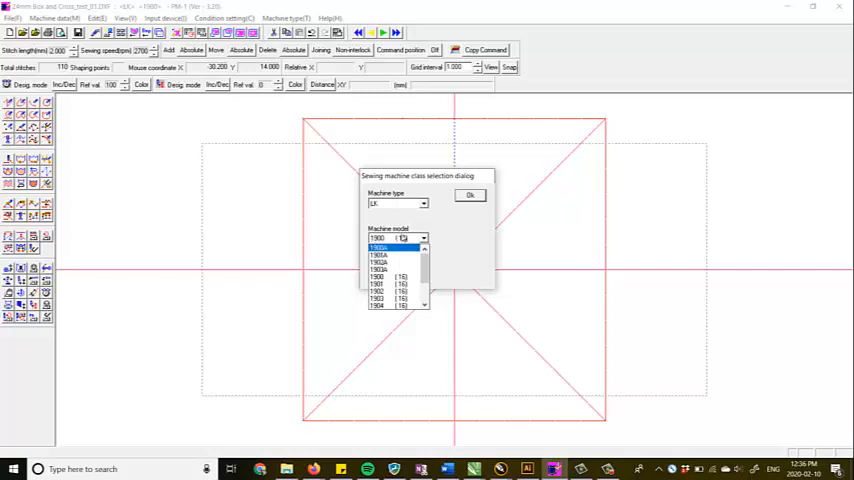
pyautogui.click(390, 276)
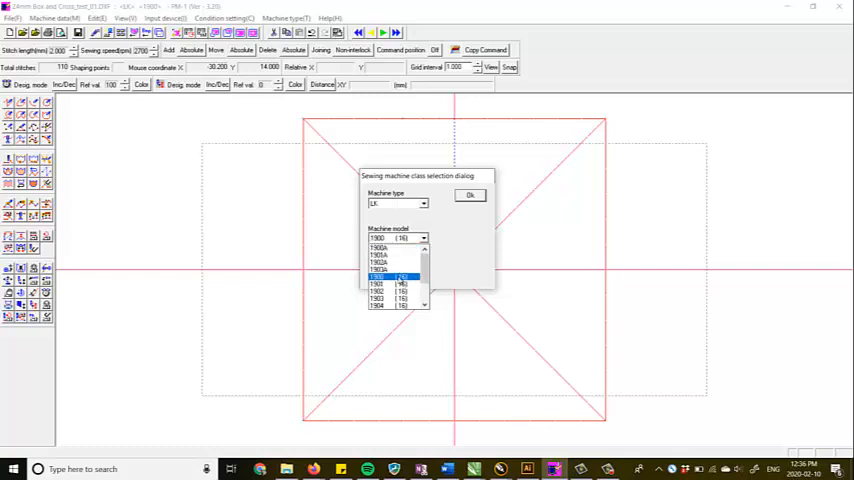
pyautogui.click(470, 194)
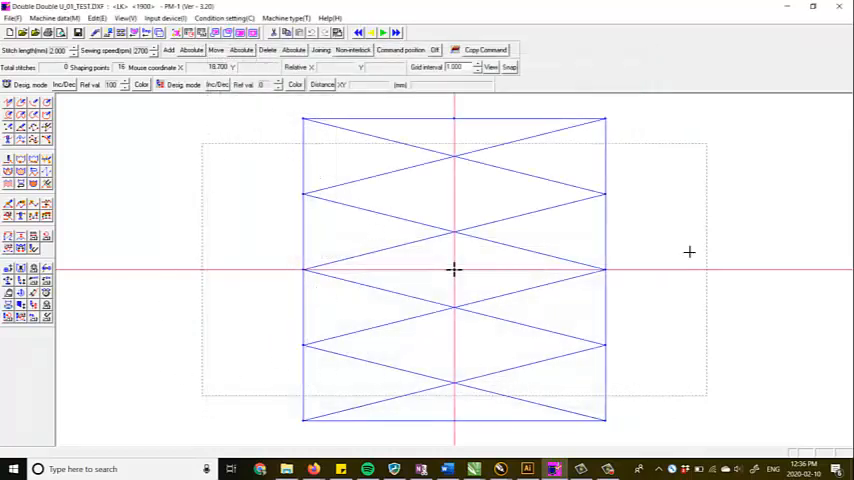
pyautogui.moveTo(648, 358)
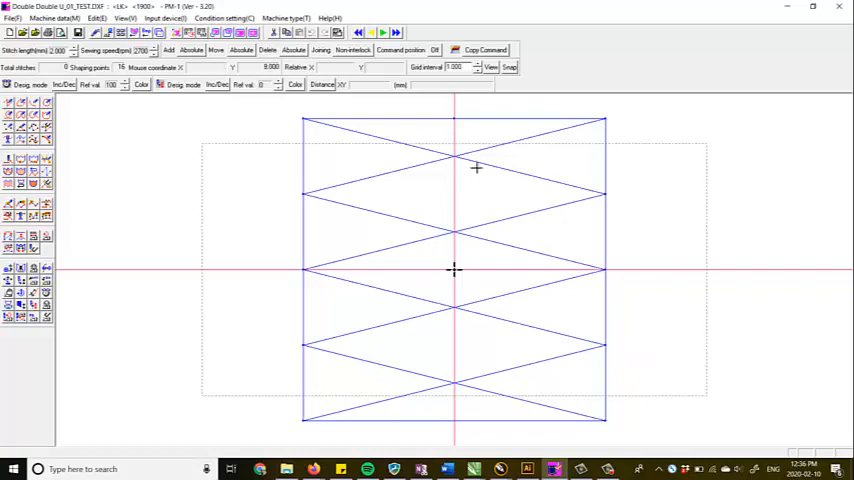
pyautogui.moveTo(592, 180)
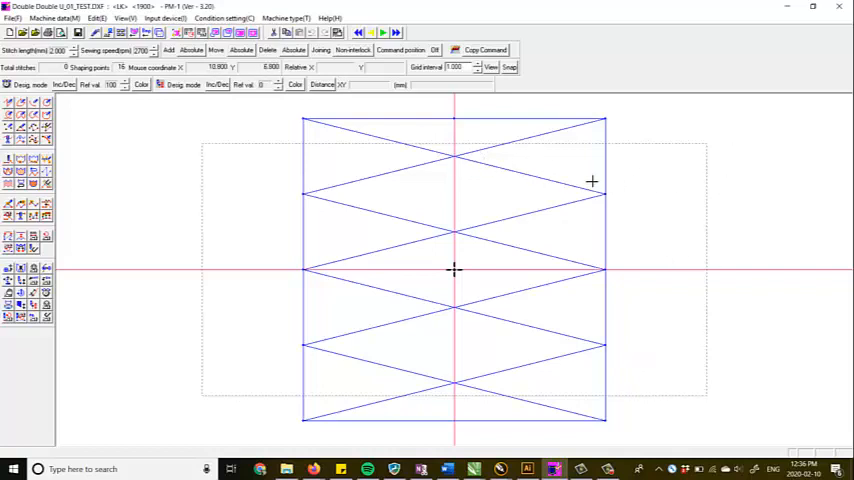
pyautogui.moveTo(368, 120)
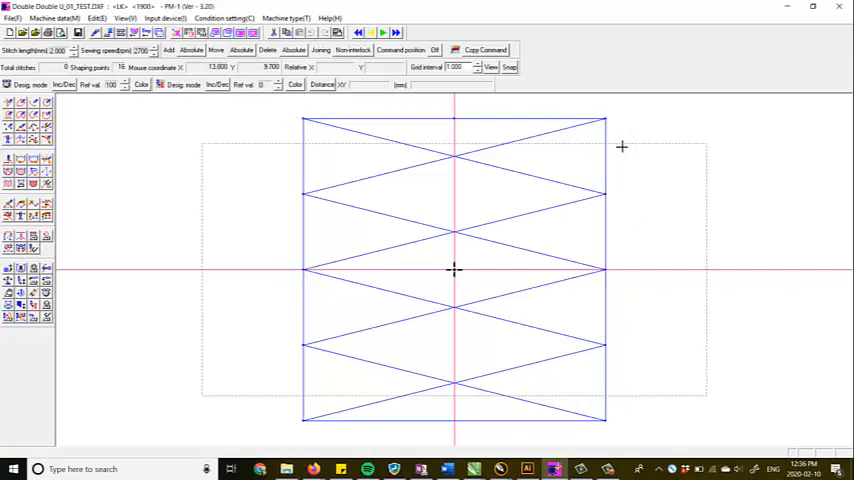
pyautogui.moveTo(566, 150)
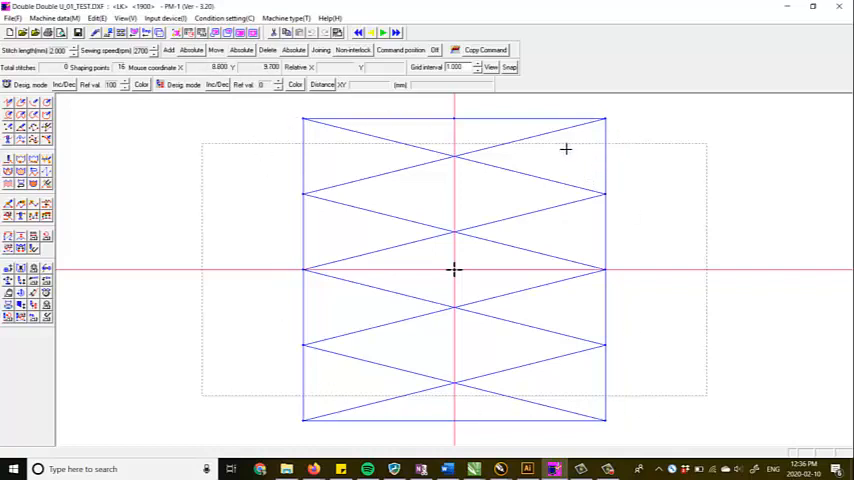
pyautogui.moveTo(604, 88)
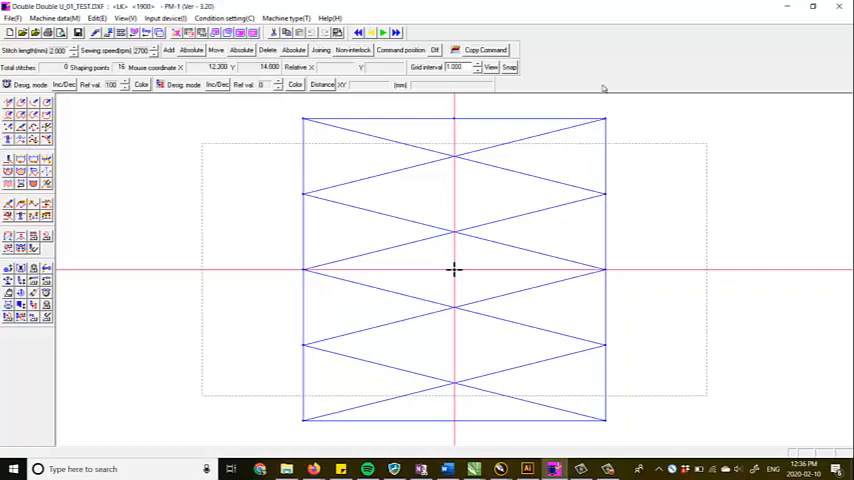
pyautogui.moveTo(392, 132)
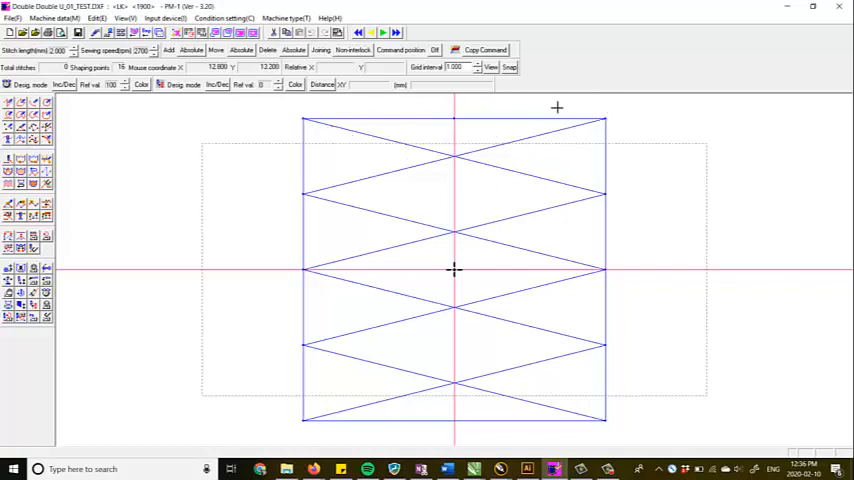
pyautogui.moveTo(336, 130)
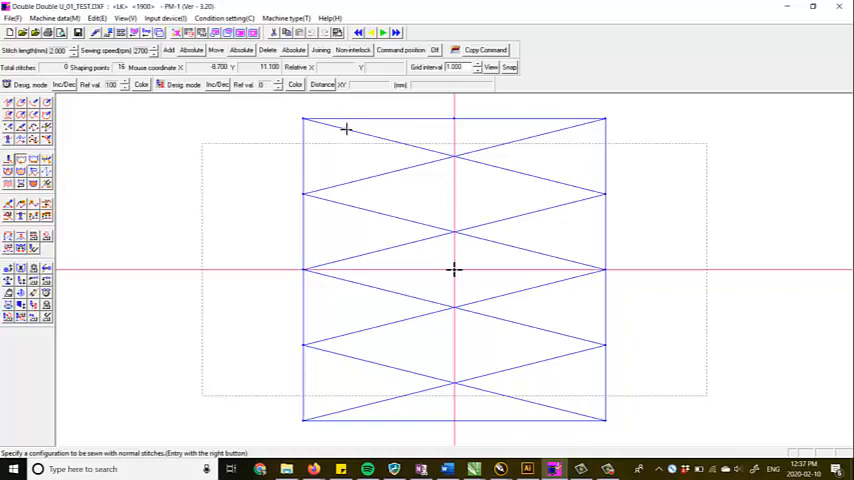
pyautogui.moveTo(330, 128)
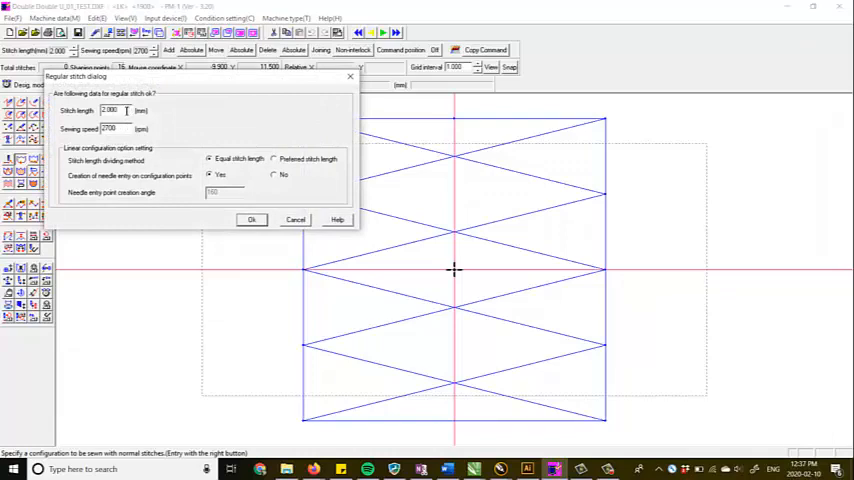
# Enter the stitch length and confirm registering the lines as normal stitches.
pyautogui.write('1.8')
pyautogui.click(114, 128)
pyautogui.write('1700')
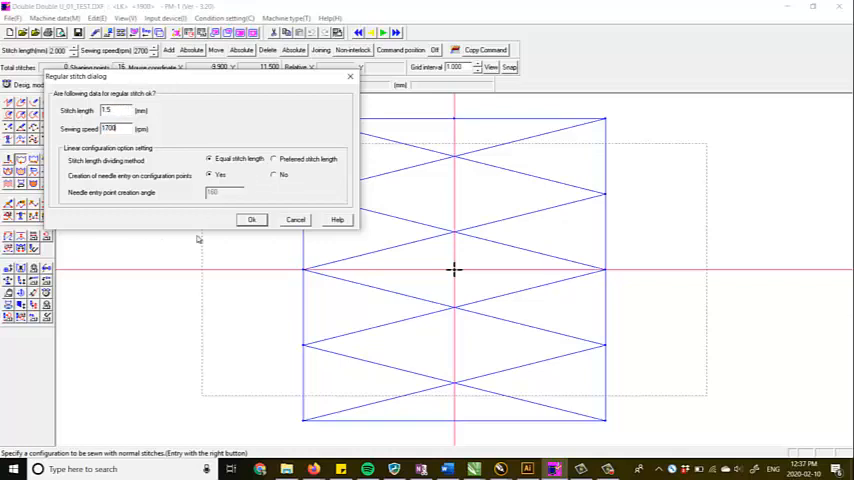
pyautogui.moveTo(328, 112)
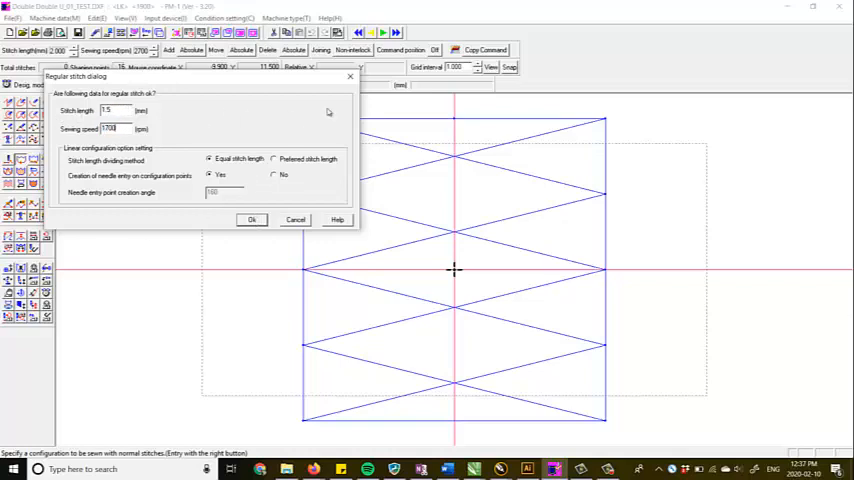
pyautogui.moveTo(194, 320)
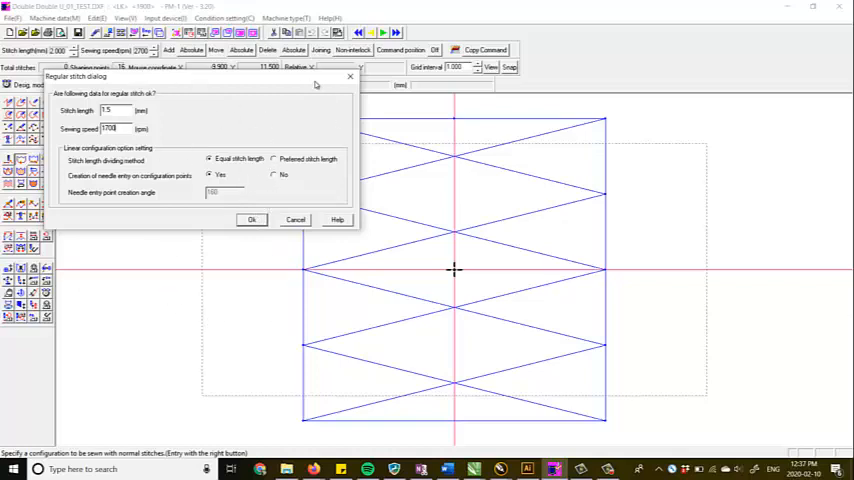
pyautogui.moveTo(376, 190)
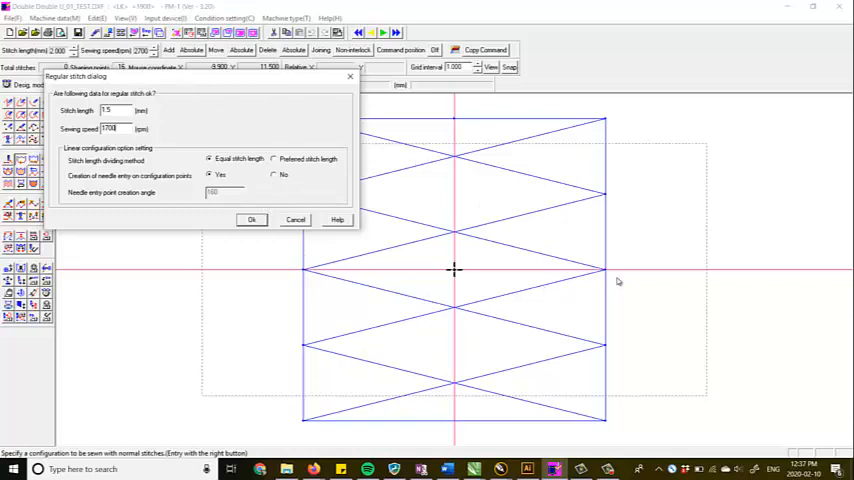
pyautogui.moveTo(320, 222)
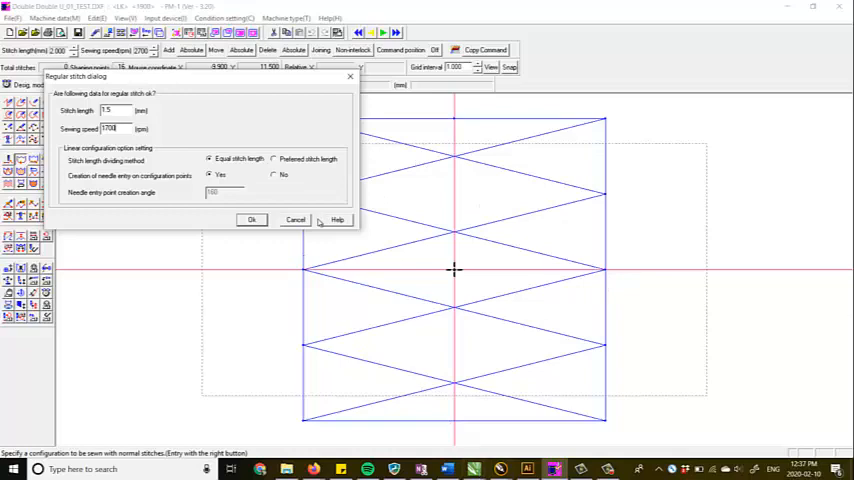
pyautogui.moveTo(238, 290)
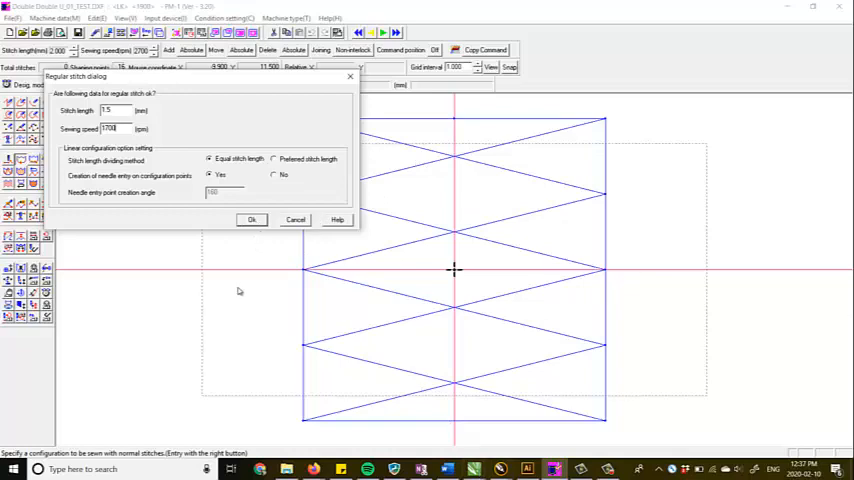
pyautogui.click(252, 220)
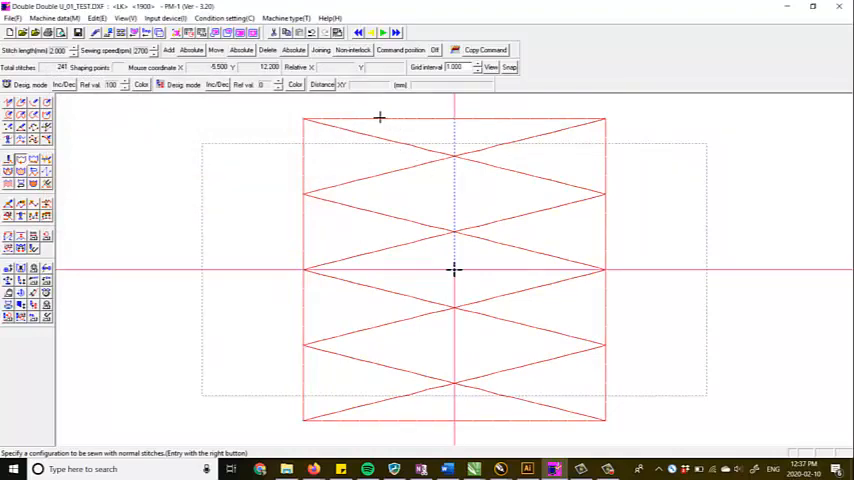
# Turn on Stitch point display from the View menu to show needle points.
pyautogui.click(124, 18)
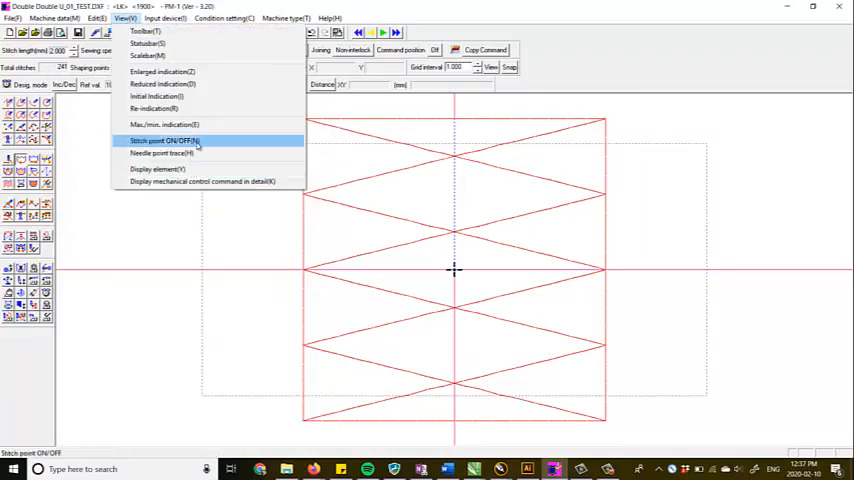
pyautogui.click(164, 140)
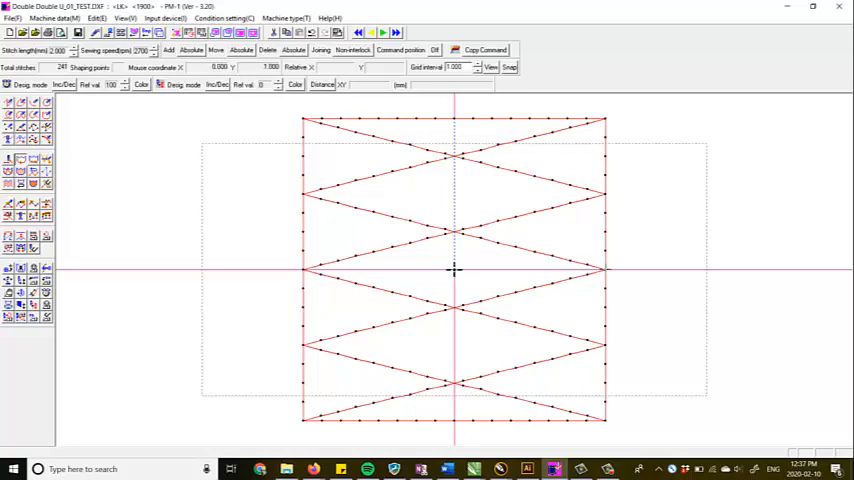
pyautogui.click(124, 18)
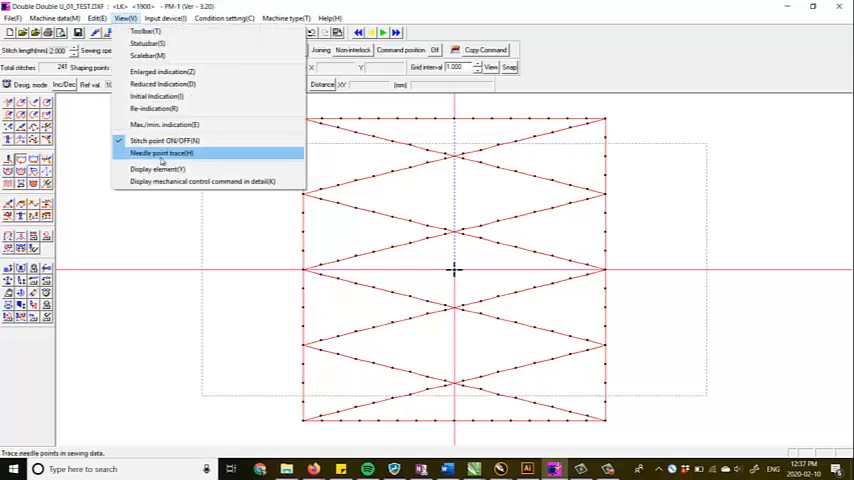
# Run the needle point trace along the stitched path, then close it.
pyautogui.click(160, 152)
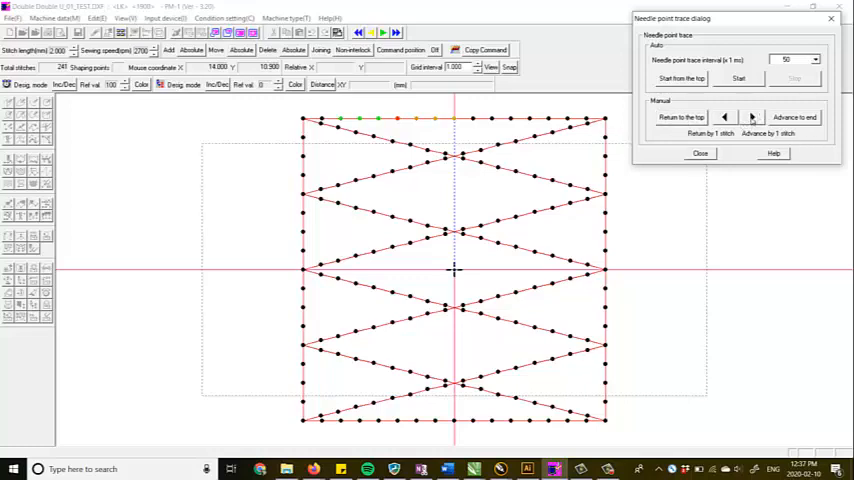
pyautogui.click(752, 116)
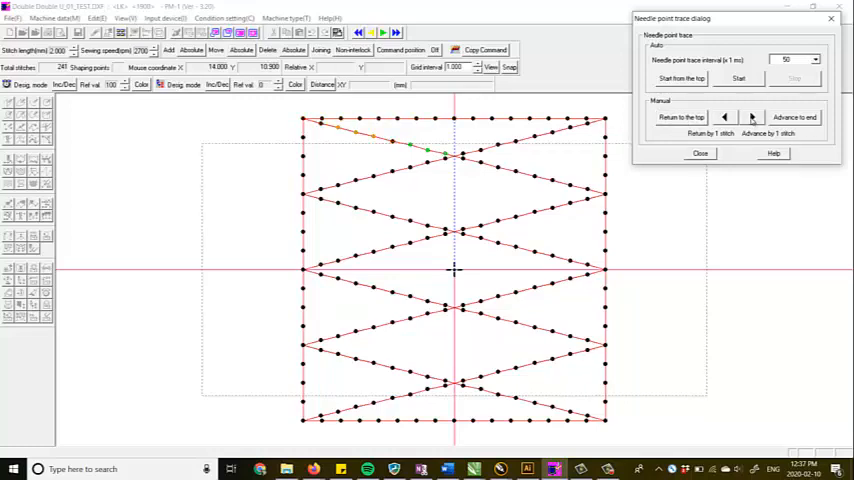
pyautogui.click(738, 78)
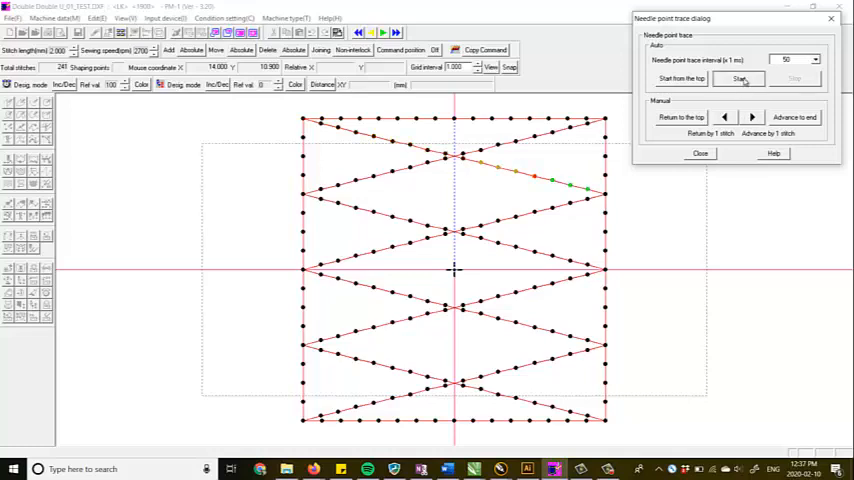
pyautogui.click(740, 78)
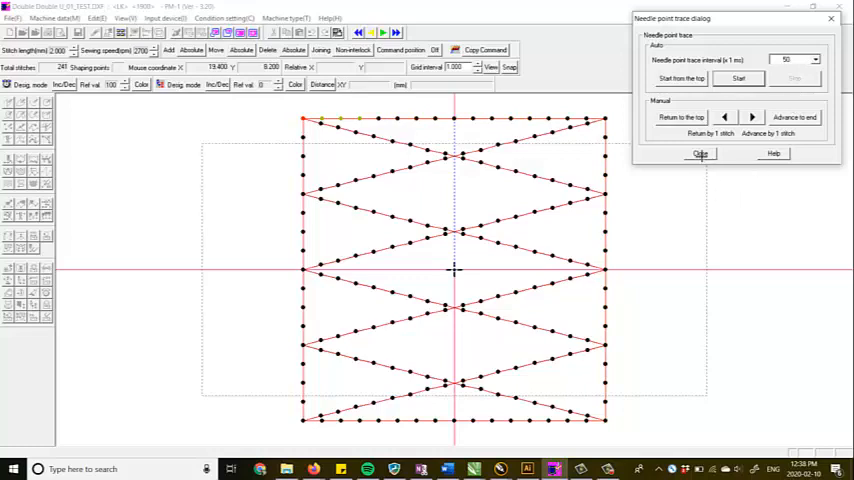
pyautogui.click(700, 152)
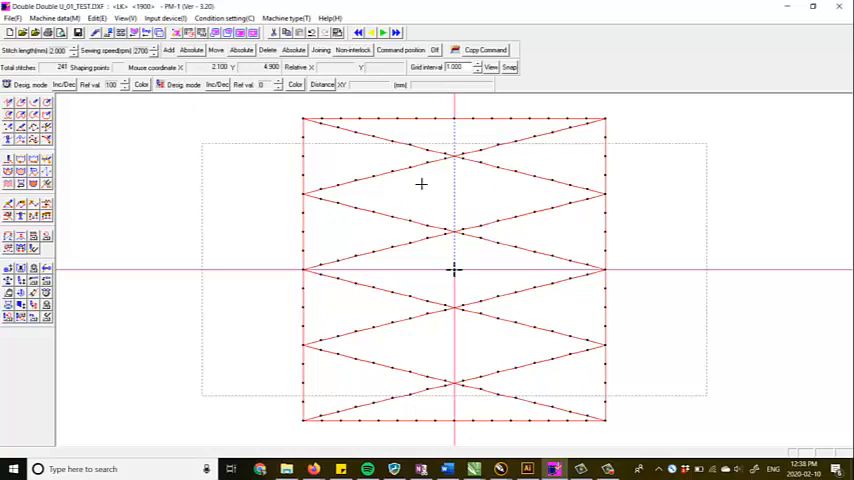
# Output the pattern to HD as number 68 and accept the automatic end trim.
pyautogui.click(54, 18)
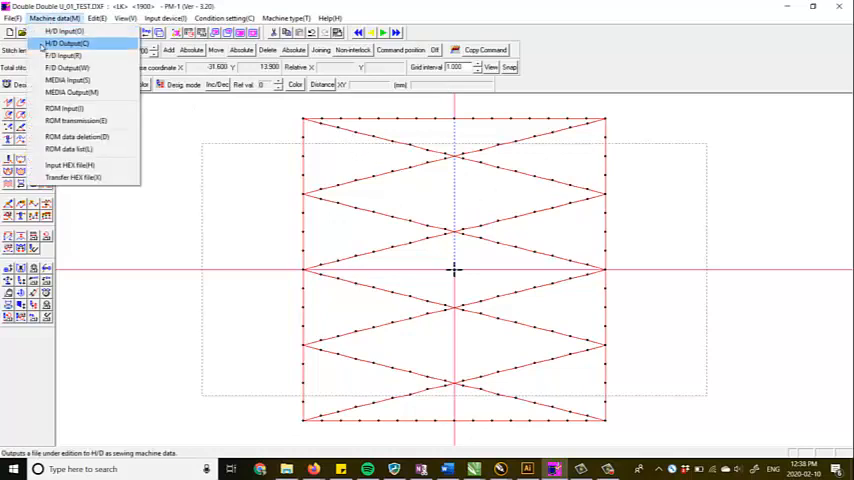
pyautogui.click(66, 44)
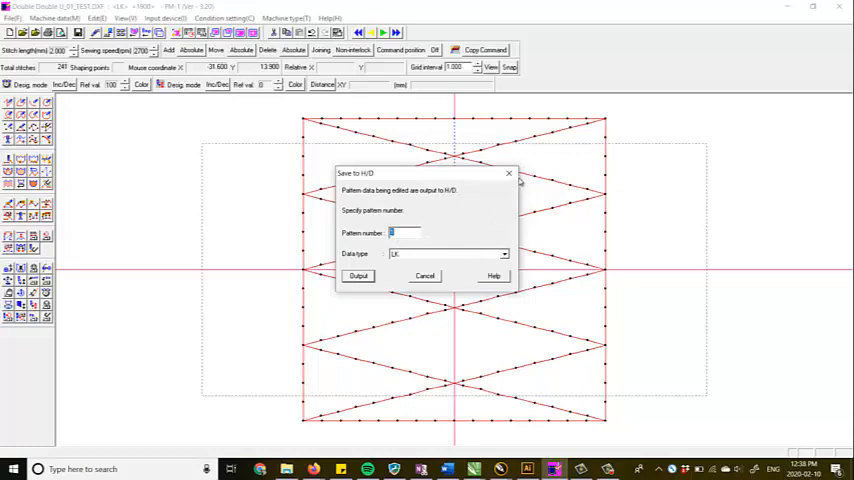
pyautogui.moveTo(490, 284)
pyautogui.write('68')
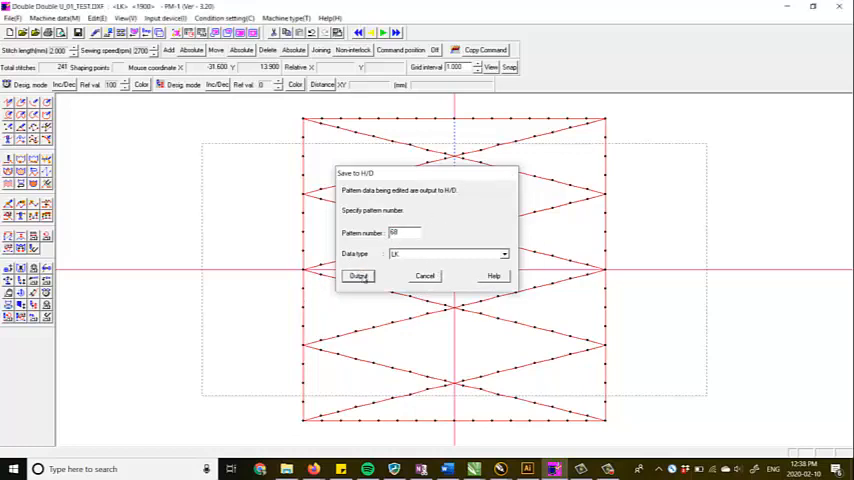
pyautogui.click(358, 276)
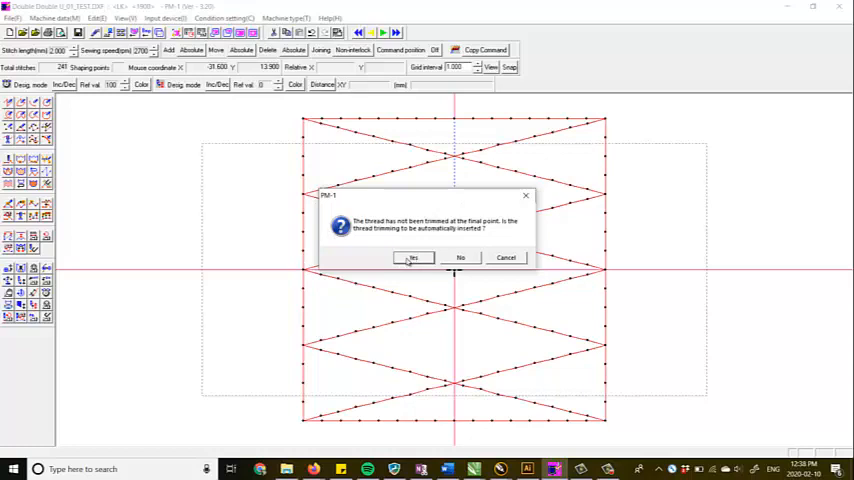
pyautogui.click(412, 256)
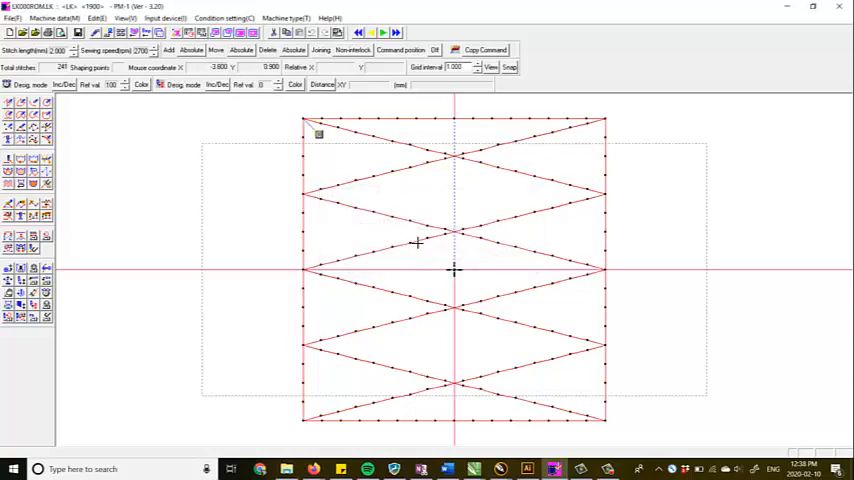
pyautogui.moveTo(292, 152)
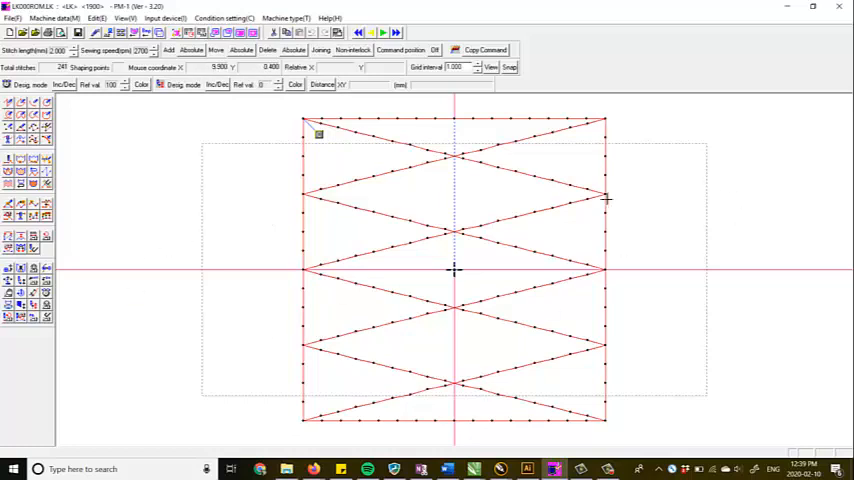
pyautogui.moveTo(462, 336)
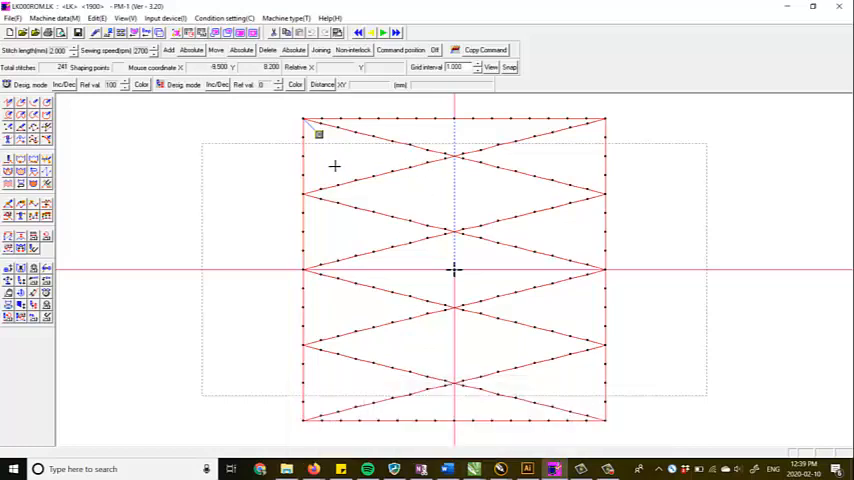
pyautogui.moveTo(576, 148)
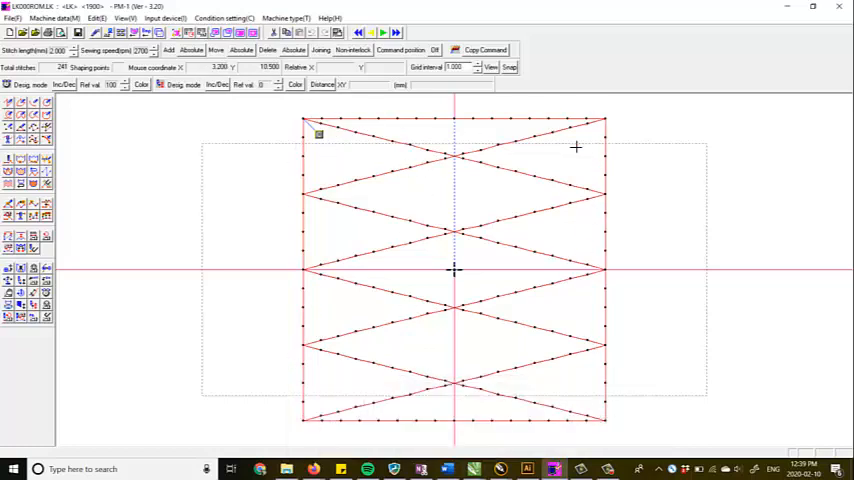
pyautogui.moveTo(408, 322)
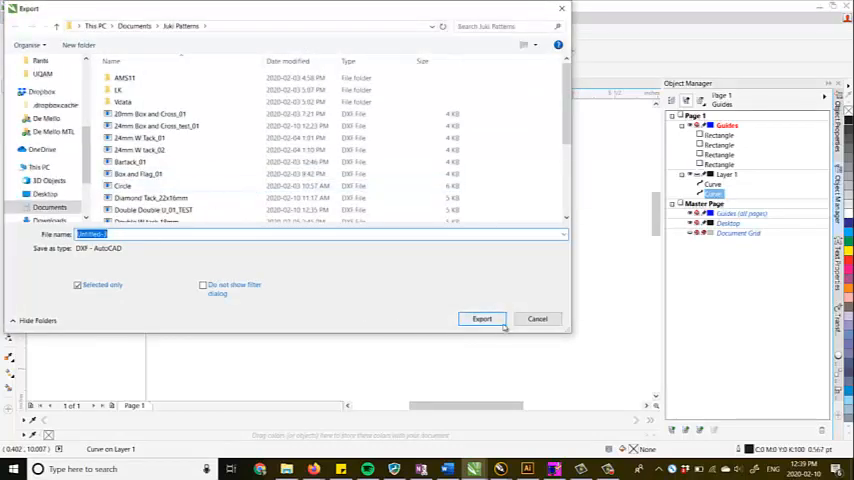
# Start the DXF export, then cancel the Export to AutoCAD settings to return to the drawing.
pyautogui.click(482, 318)
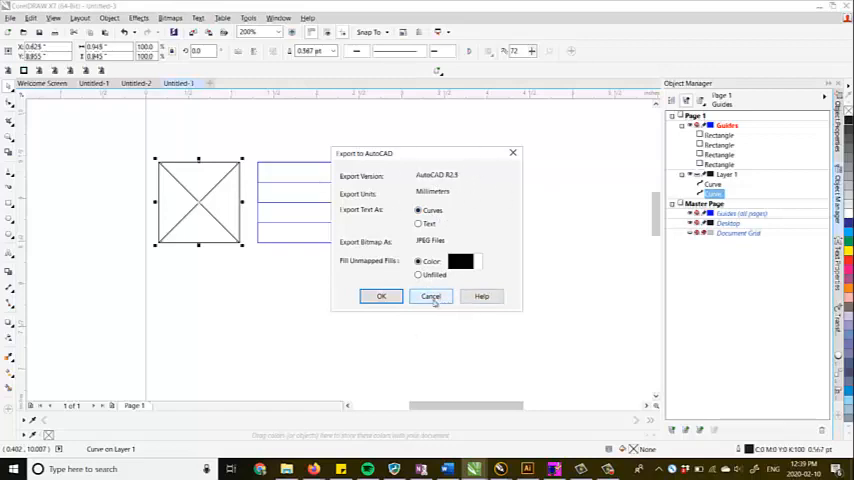
pyautogui.click(430, 296)
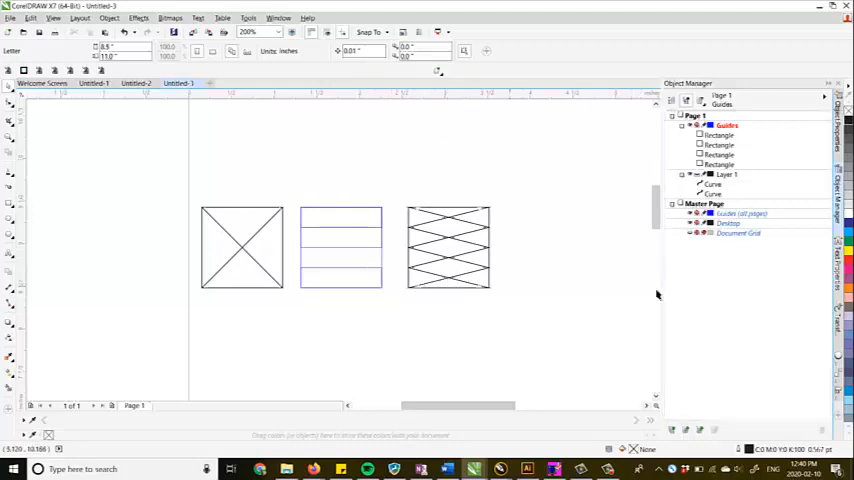
pyautogui.moveTo(504, 156)
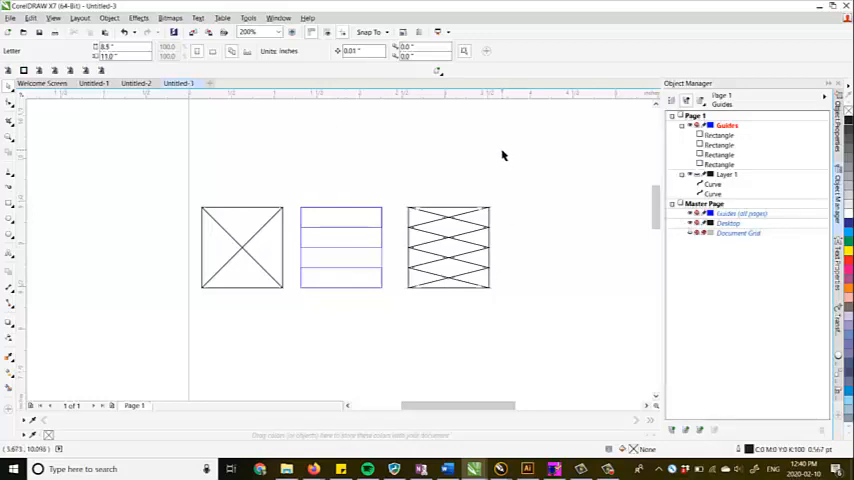